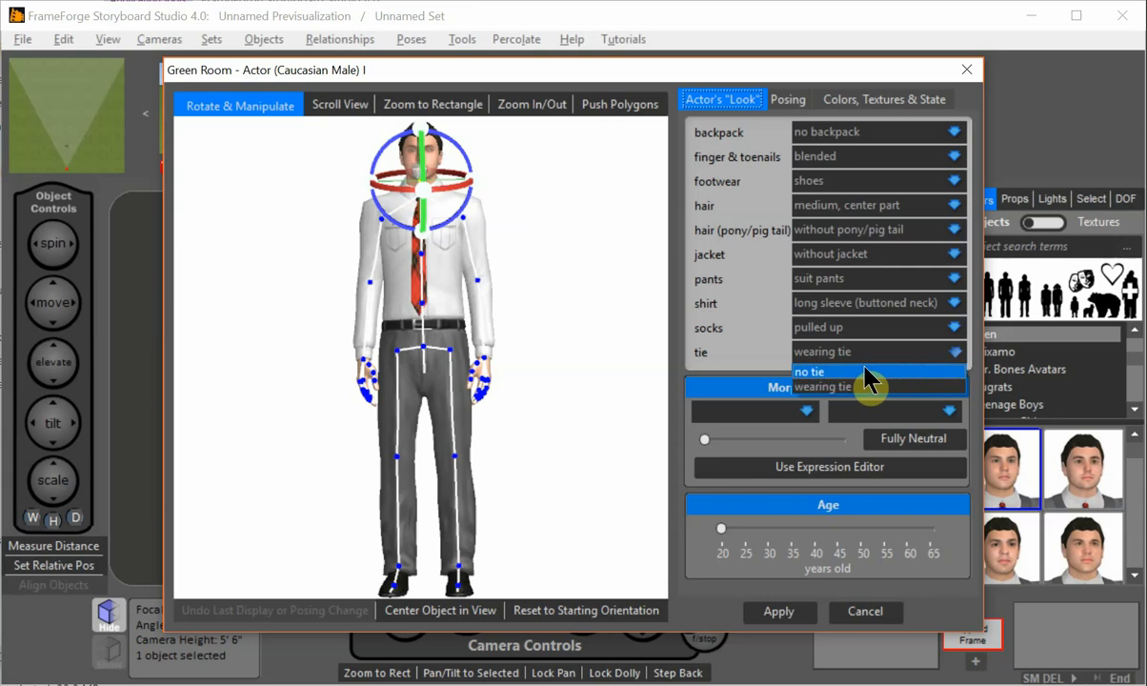
Step: Swap the actor's buttoned shirt for a tucked t-shirt with no tie
click(956, 303)
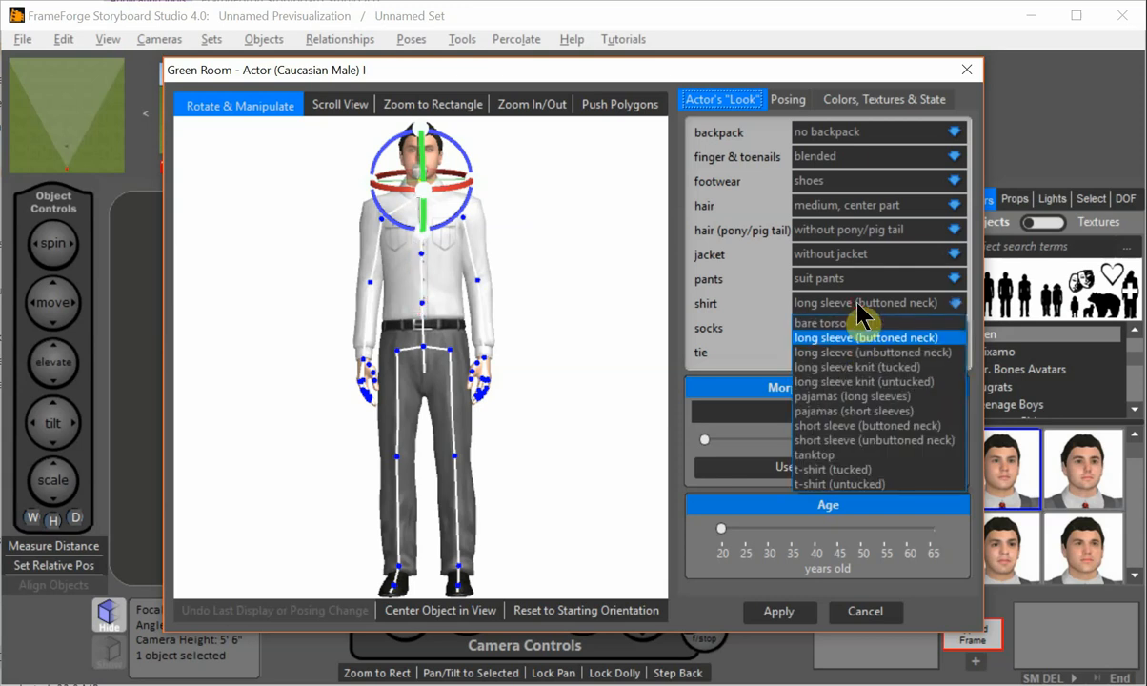
mouse_move(858, 469)
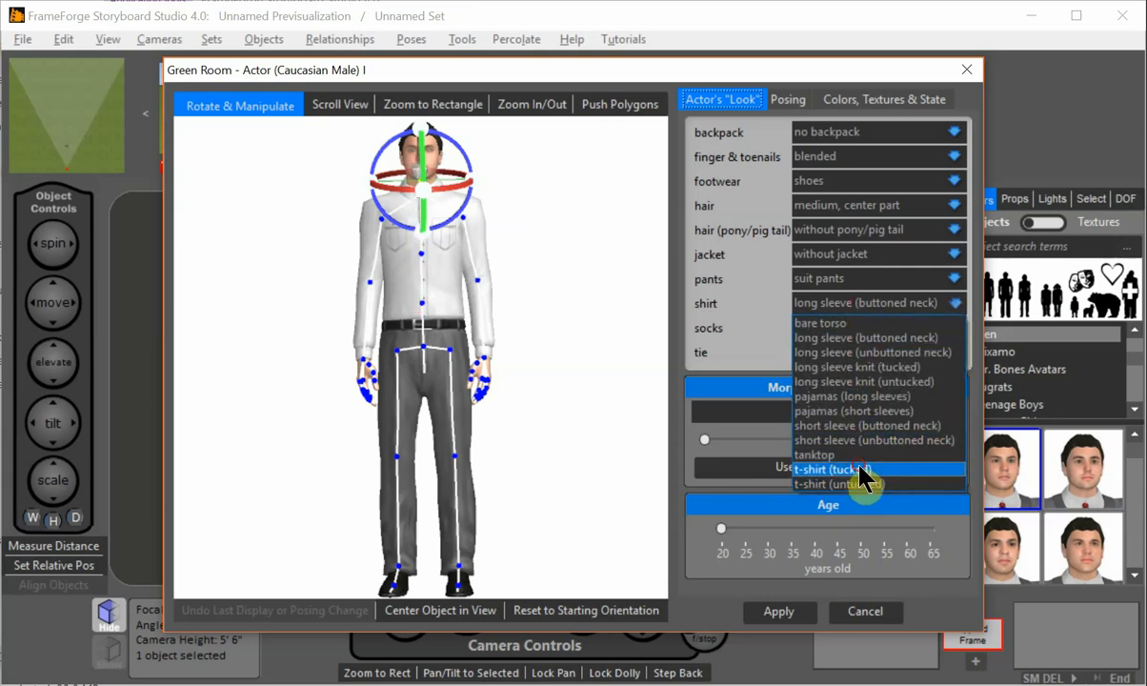
click(831, 469)
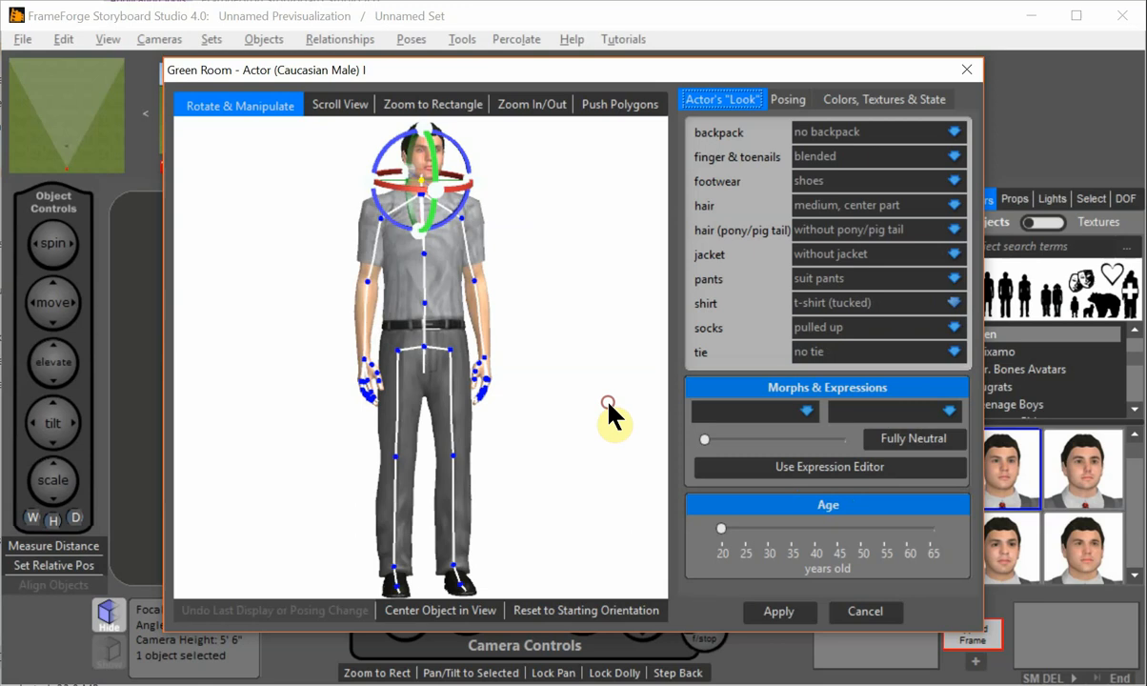
mouse_move(877, 109)
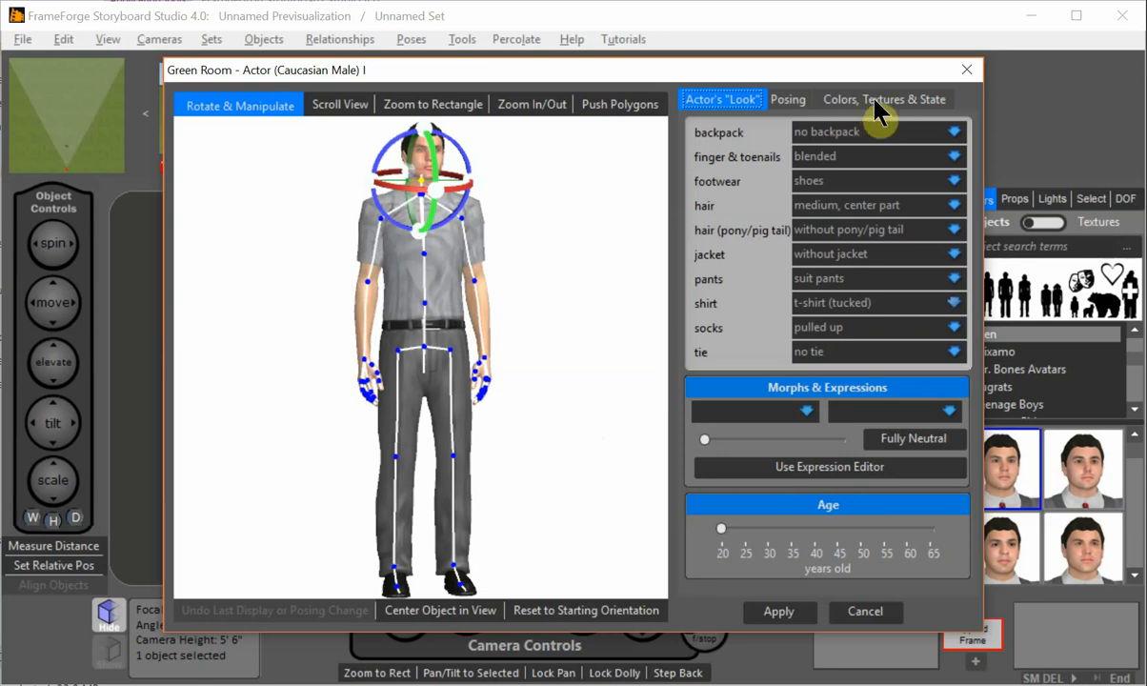
Step: In Colors, Textures & State, select the shirt as the part to edit
click(884, 99)
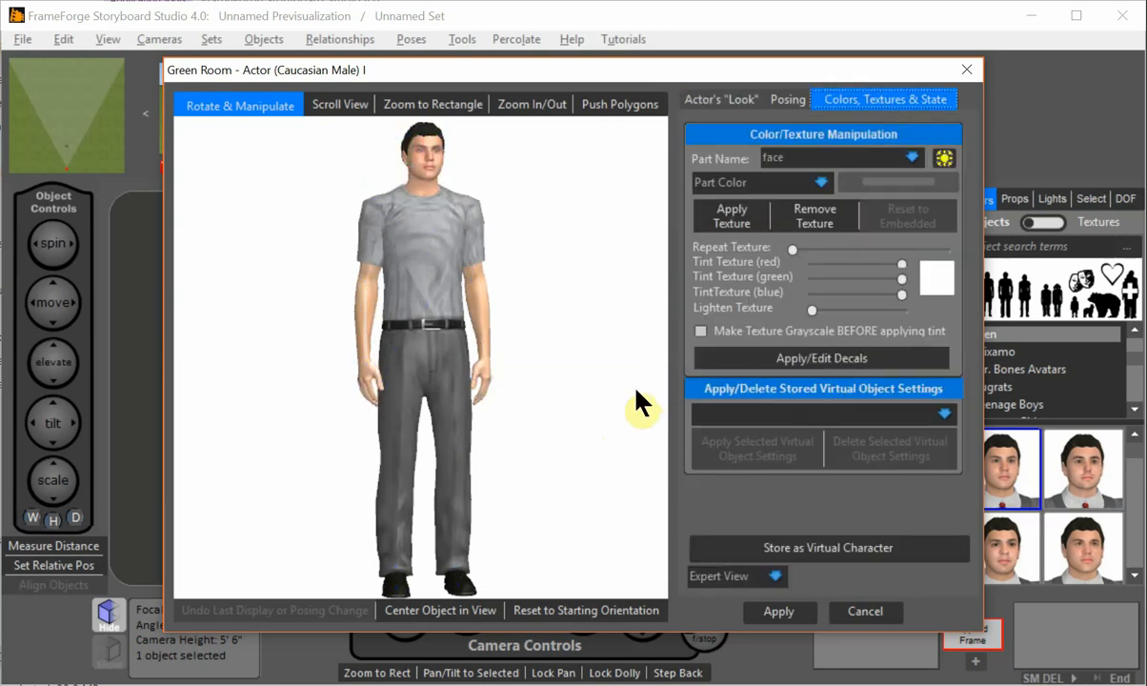
mouse_move(429, 251)
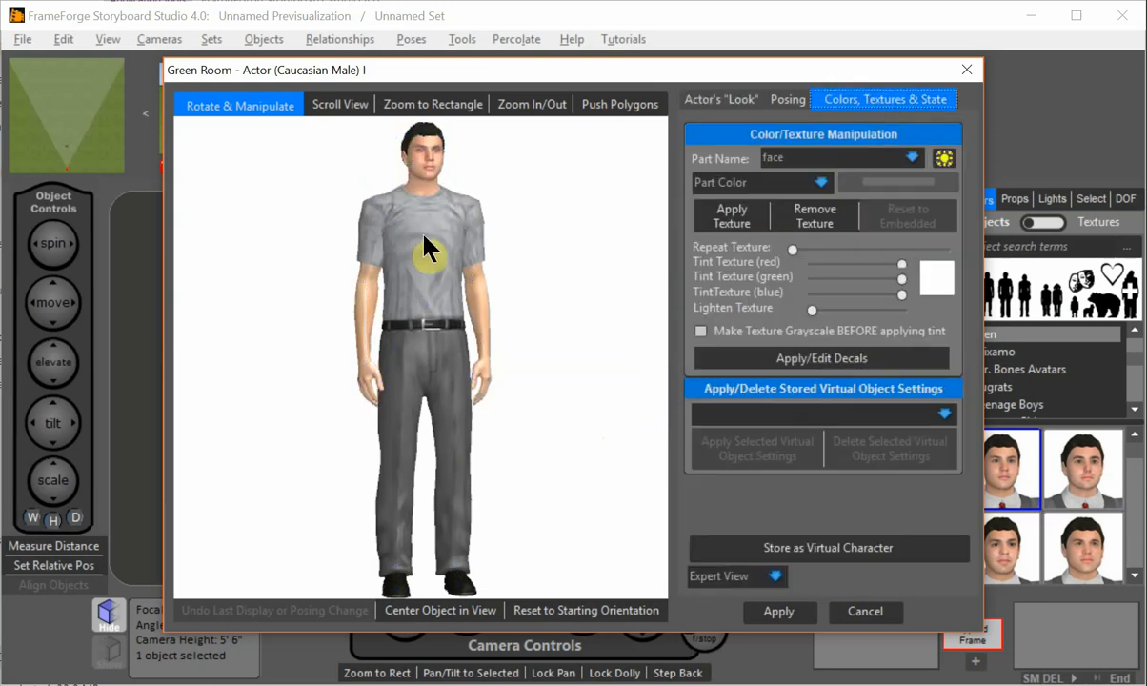
click(423, 238)
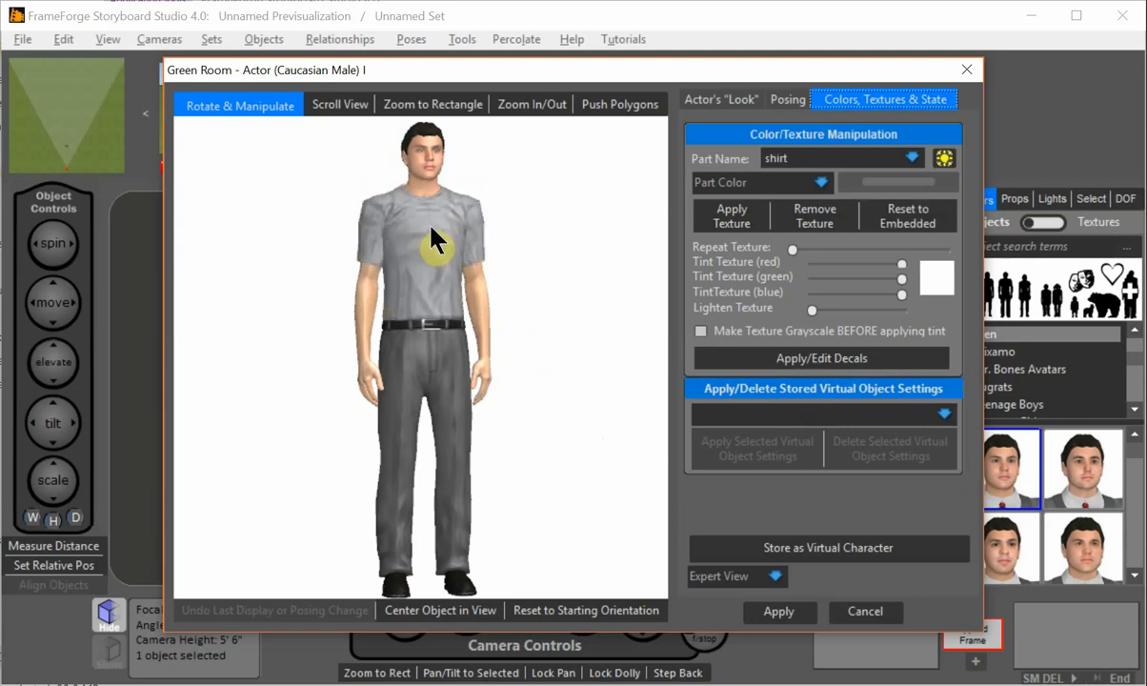
mouse_move(767, 372)
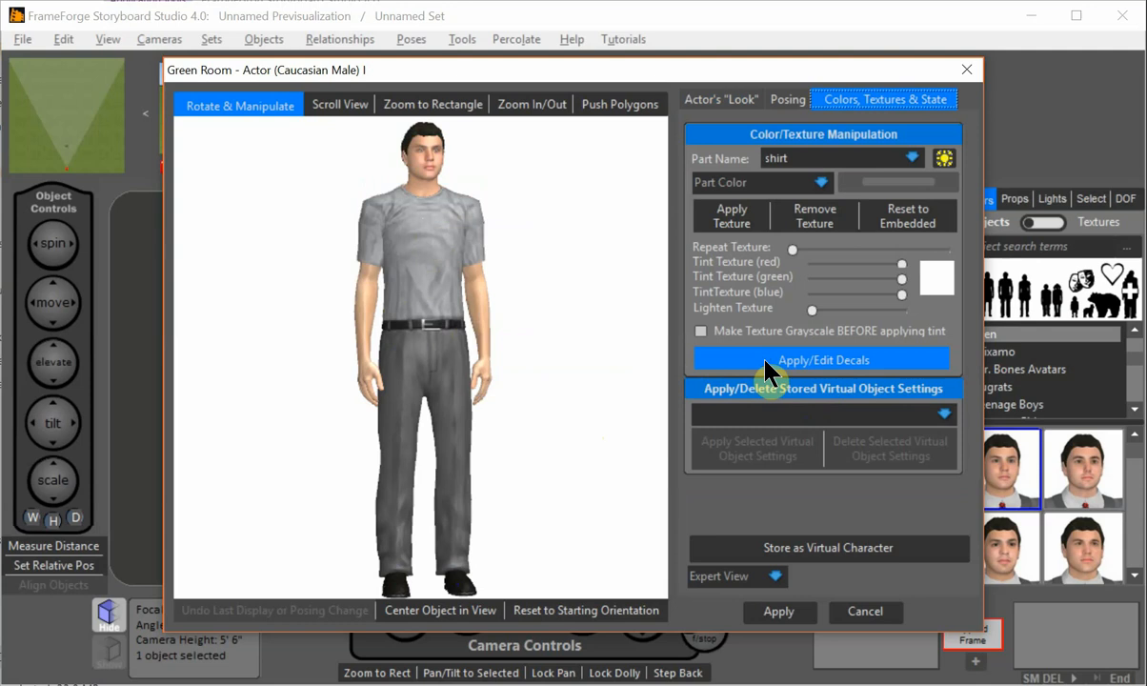
Step: Bring up the Add Decal to Base Texture dialog for the shirt and orbit the preview
click(823, 358)
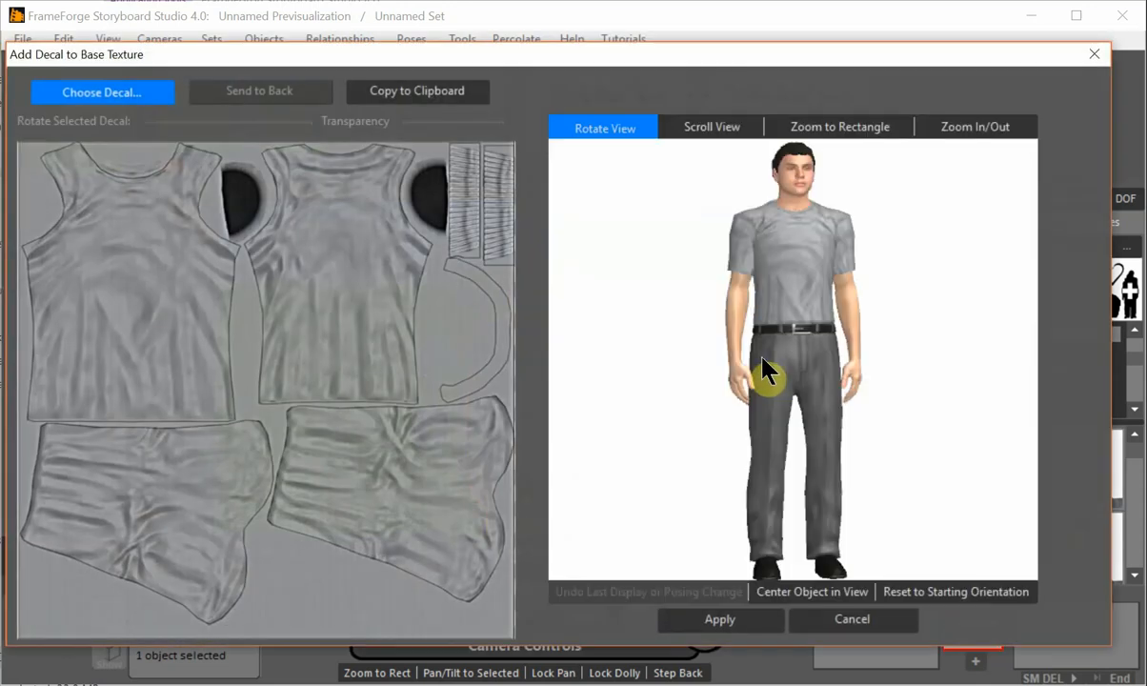
mouse_move(448, 282)
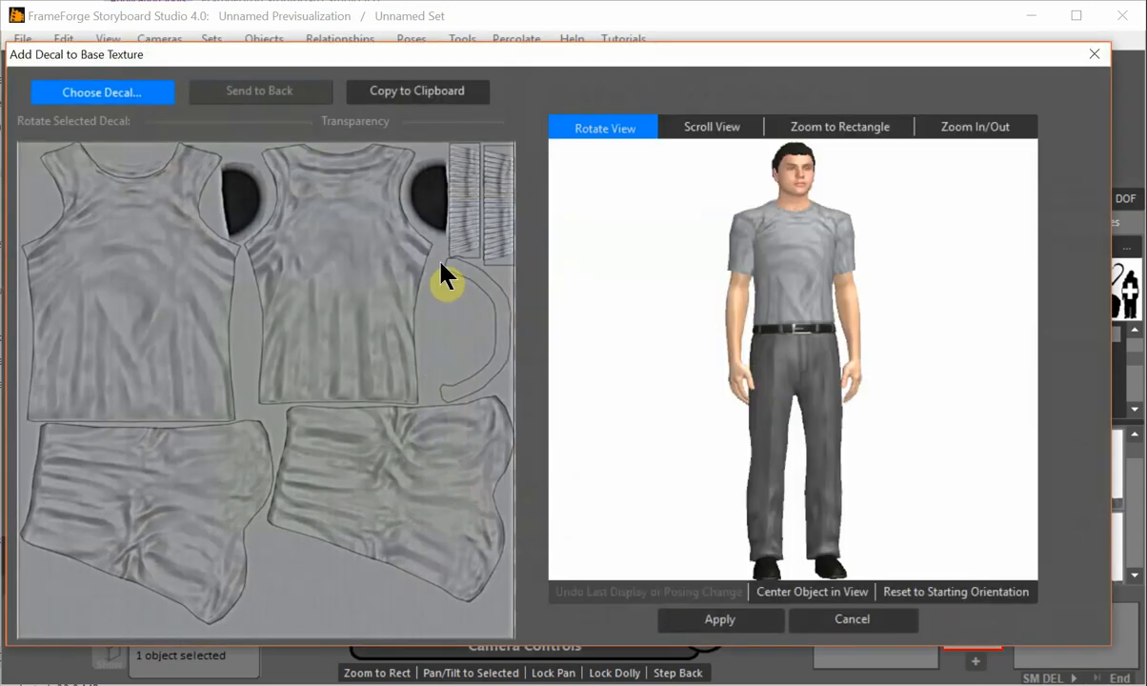
mouse_move(195, 400)
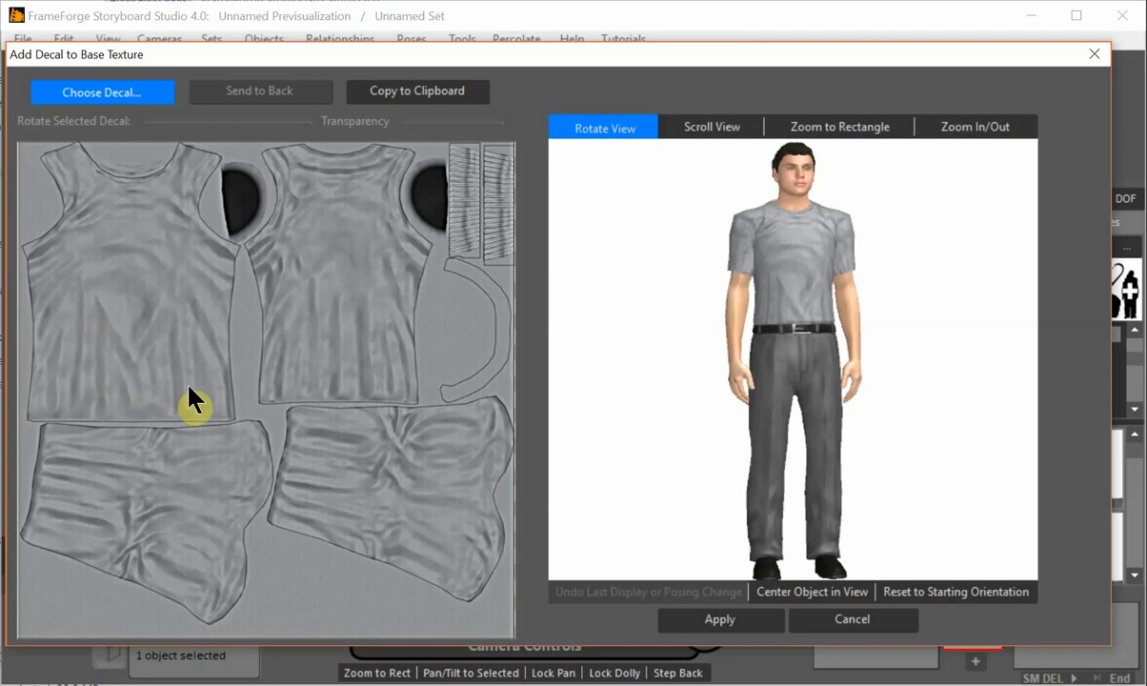
mouse_move(721, 309)
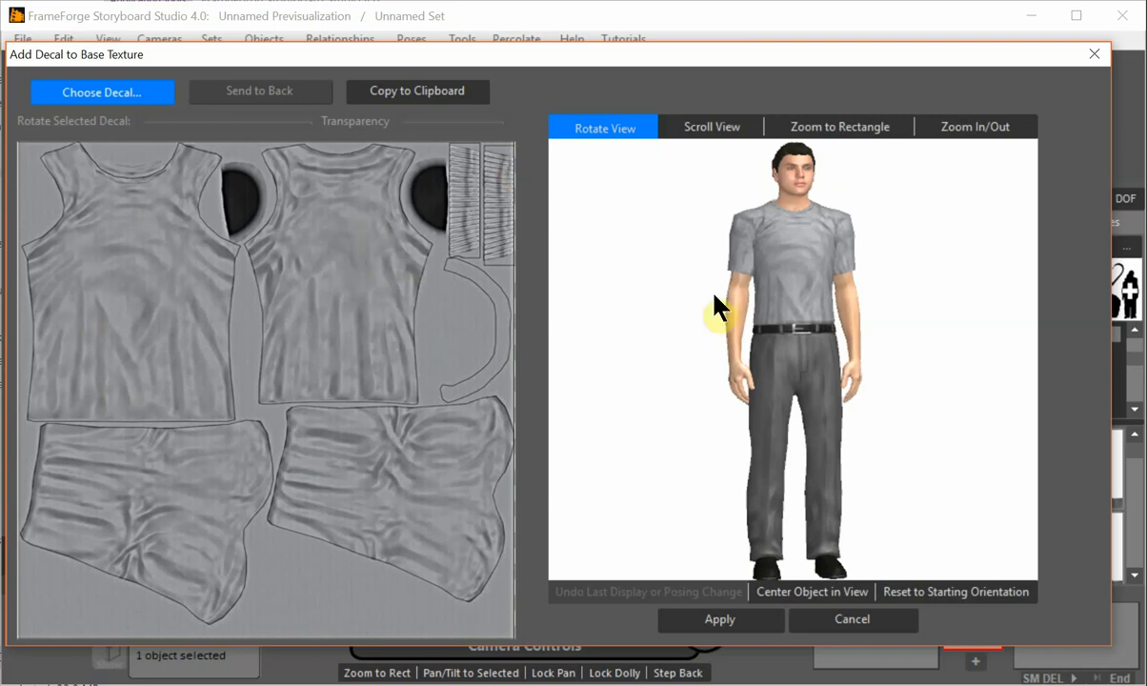
drag(721, 308, 663, 336)
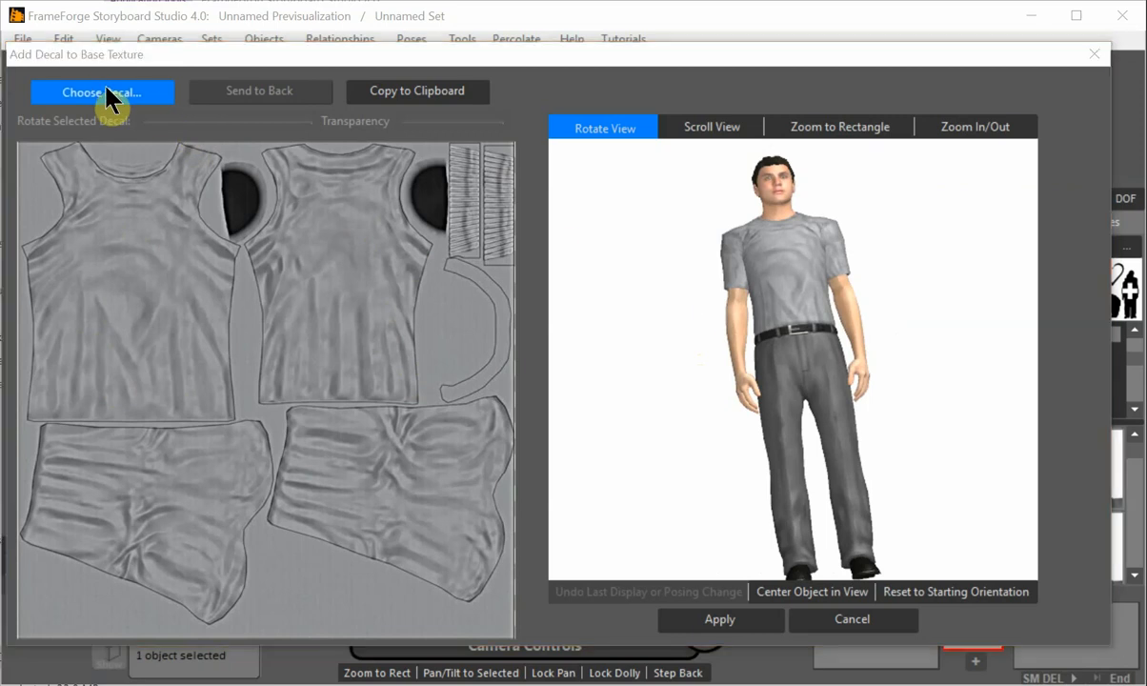
Step: Browse to decals > clothing > t-shirt logos and select yin yang.png
click(103, 91)
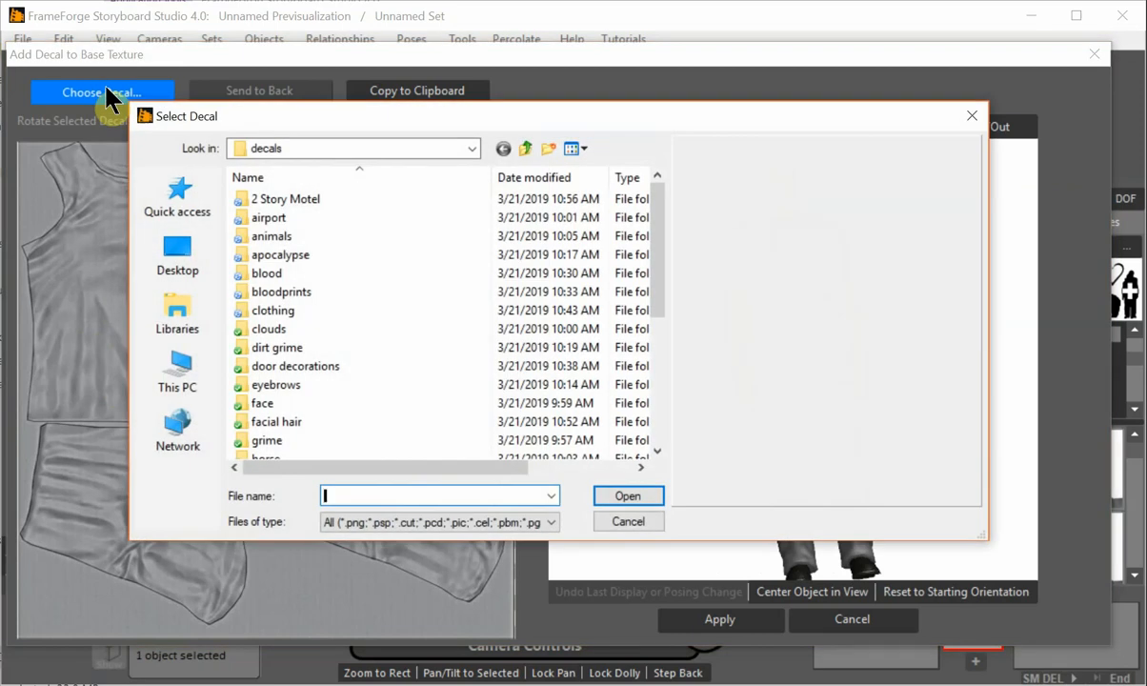
click(263, 404)
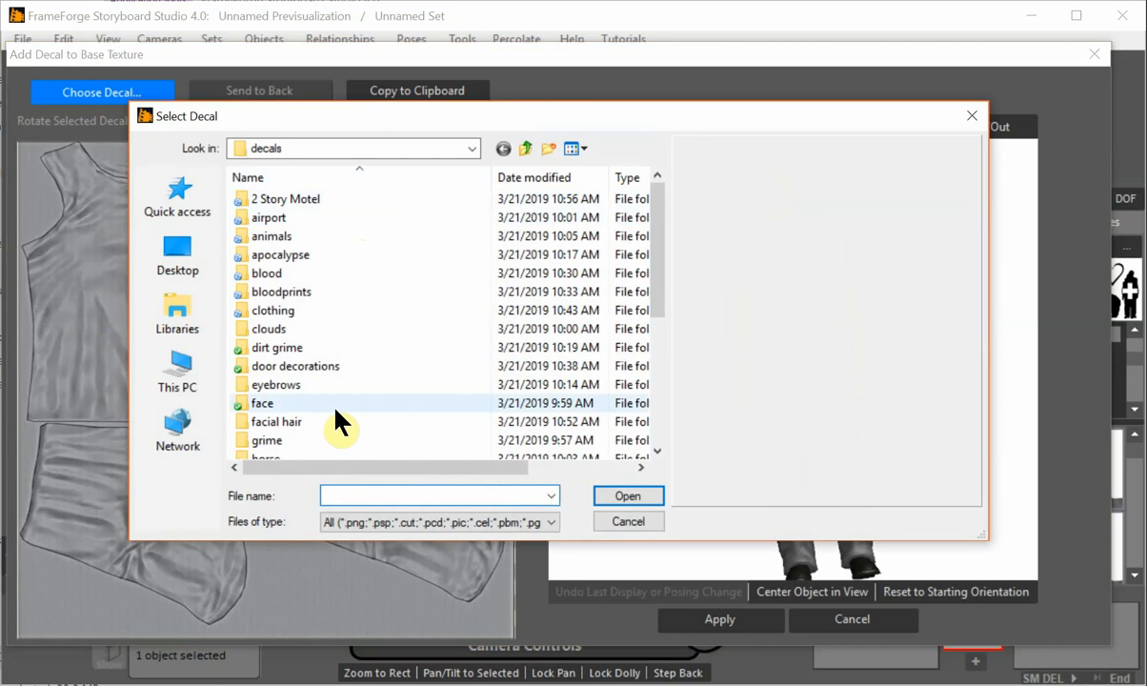
scroll(down, 3)
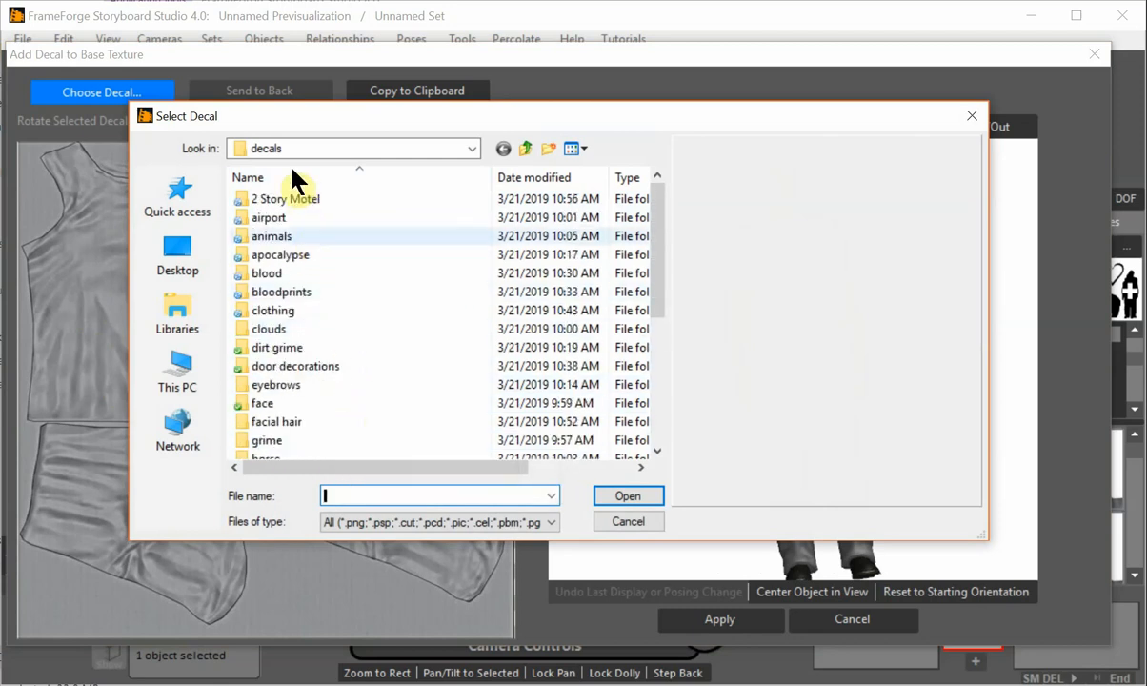
click(248, 177)
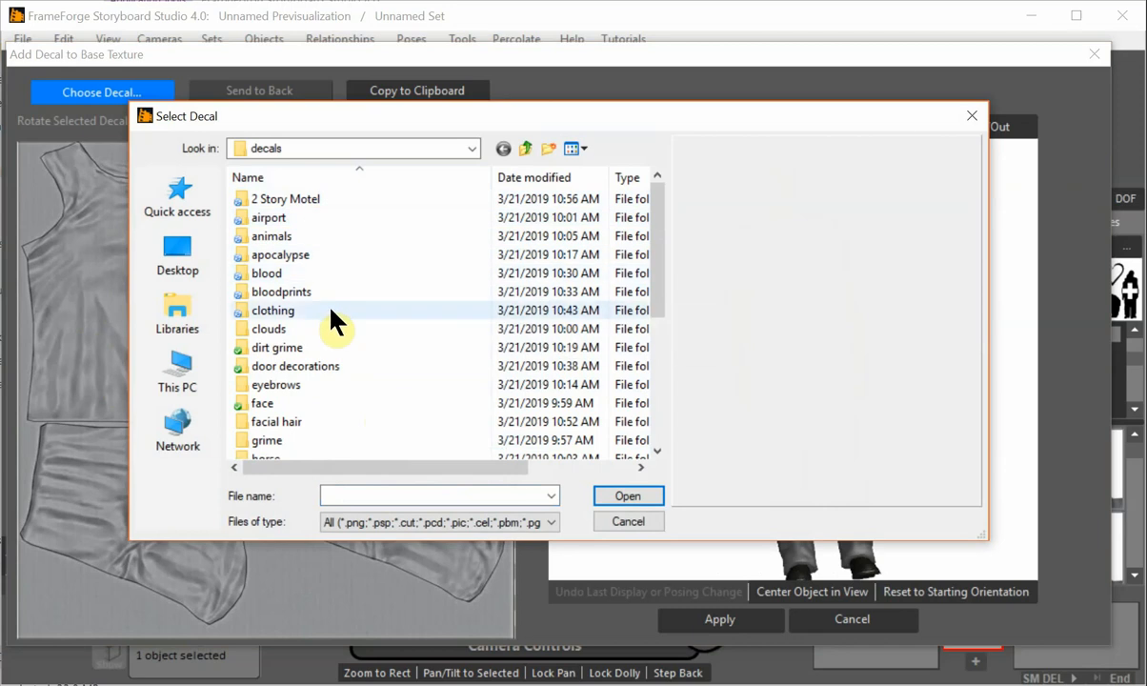
double_click(275, 309)
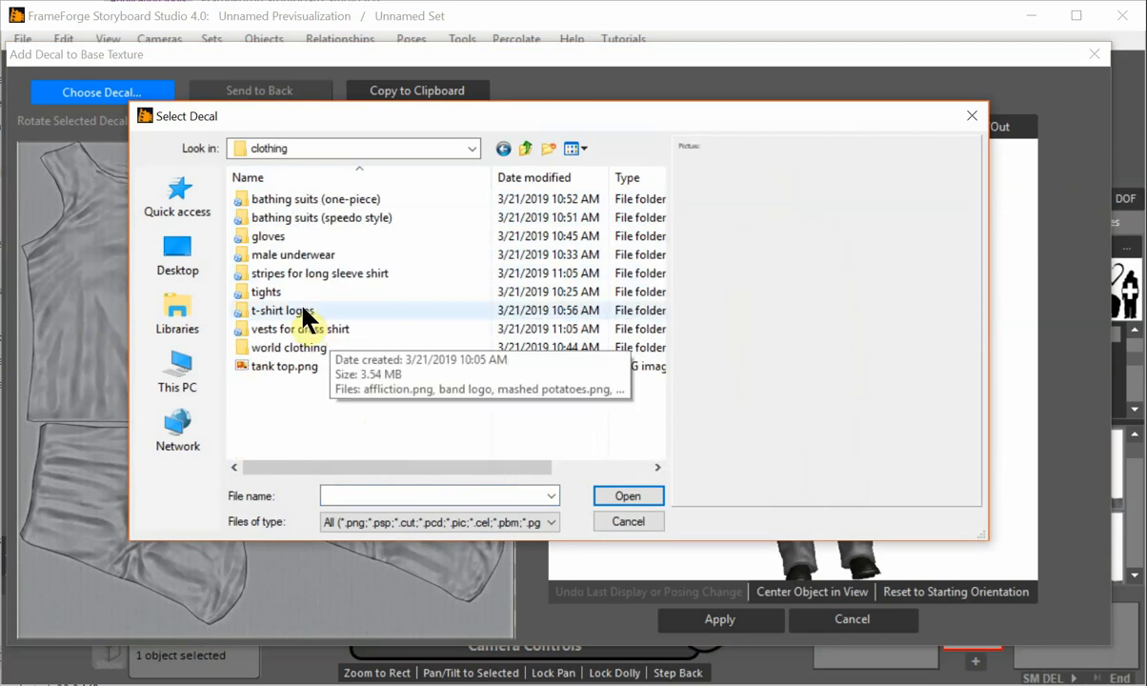
double_click(282, 309)
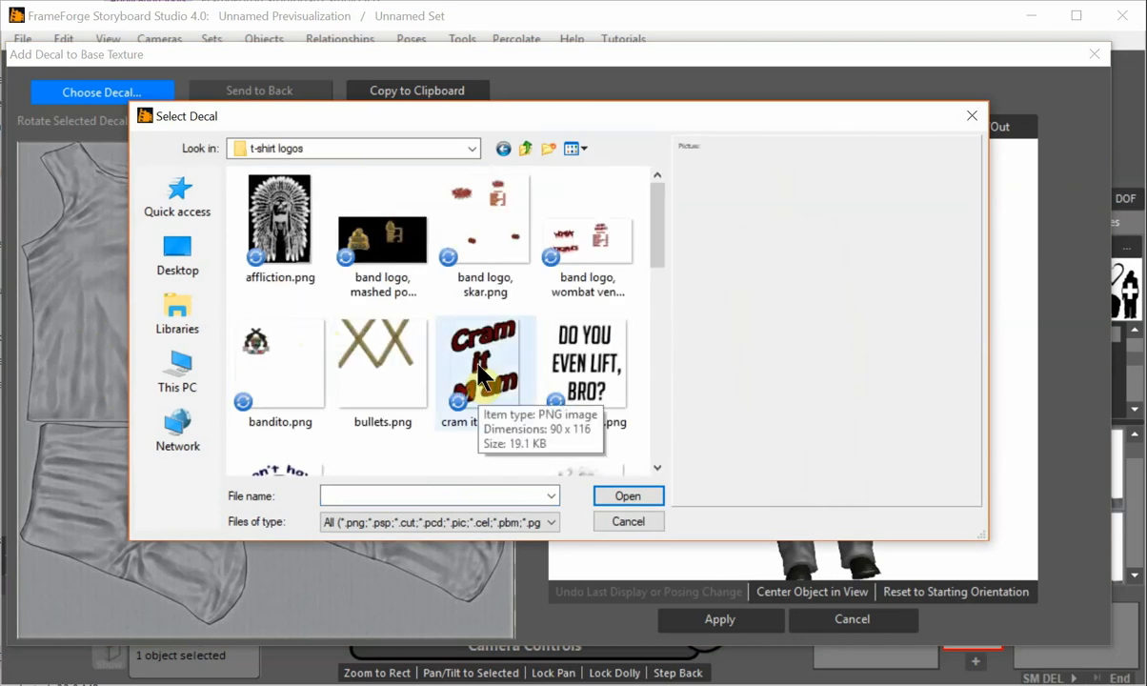
scroll(down, 3)
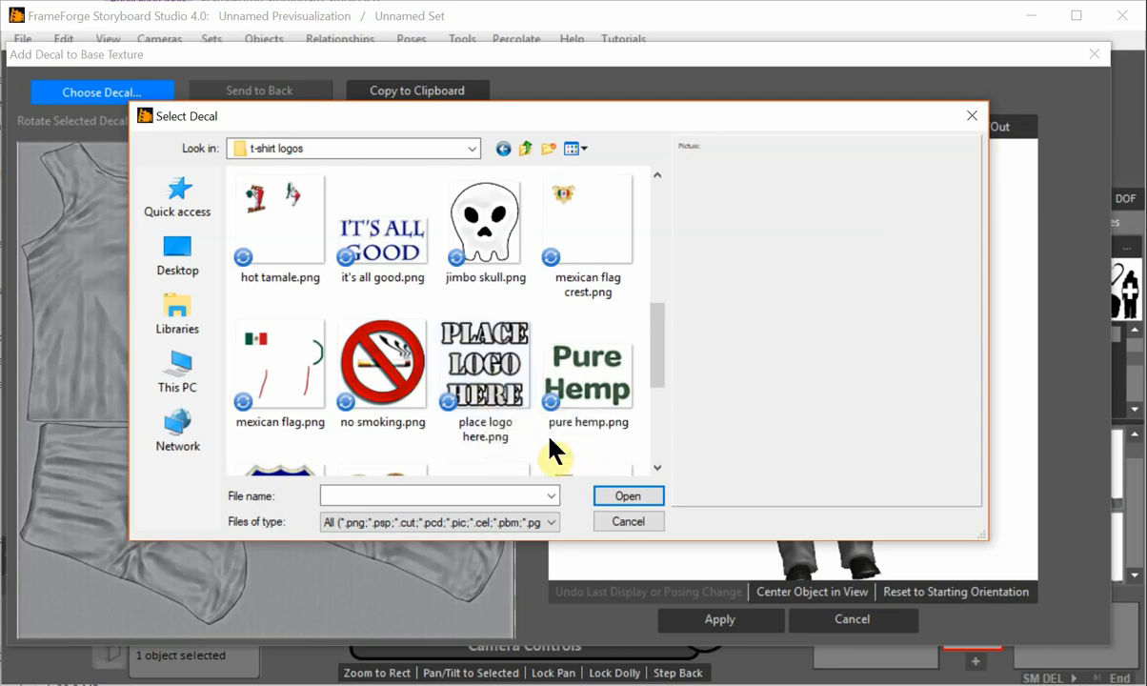
scroll(down, 3)
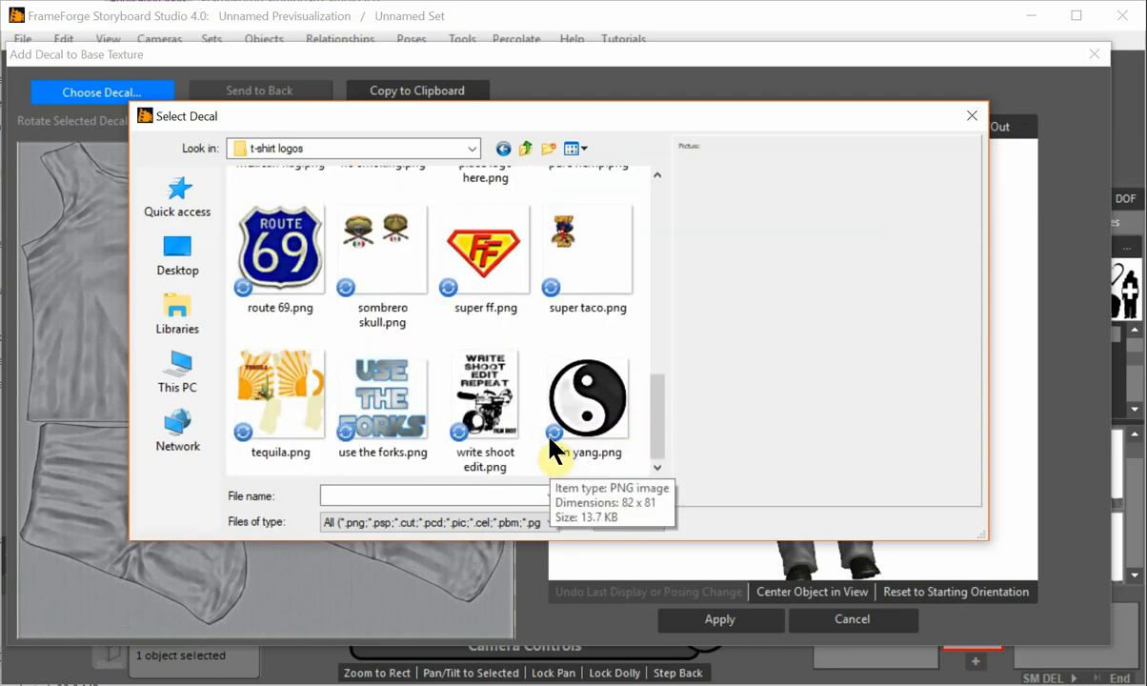
mouse_move(436, 362)
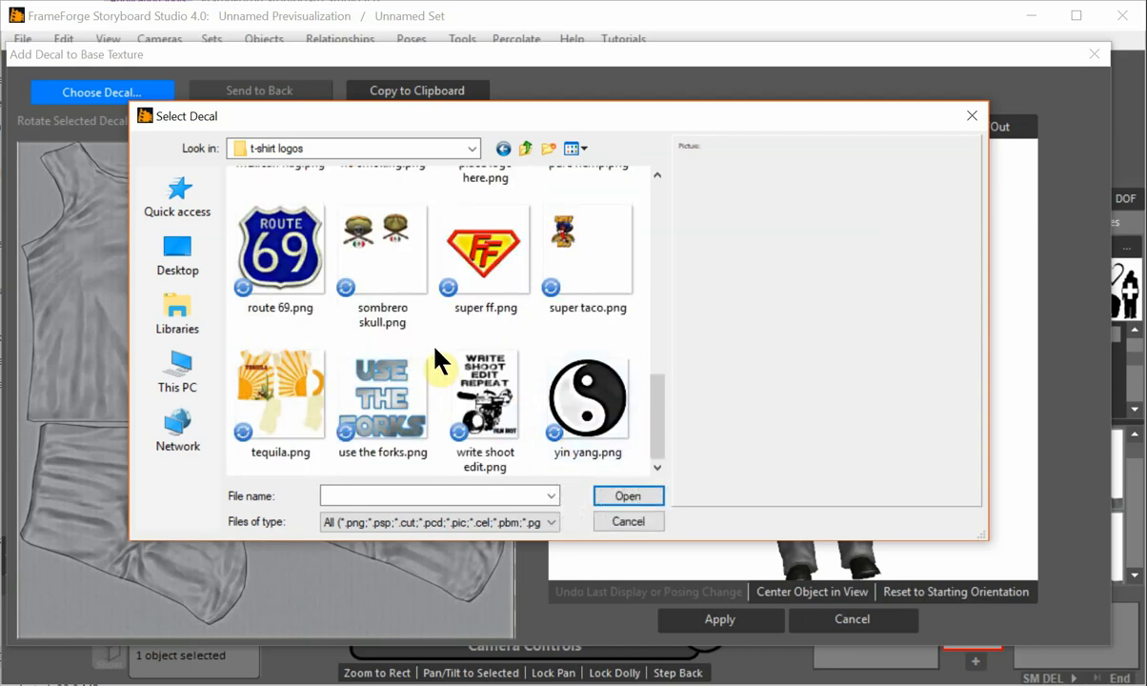
click(587, 395)
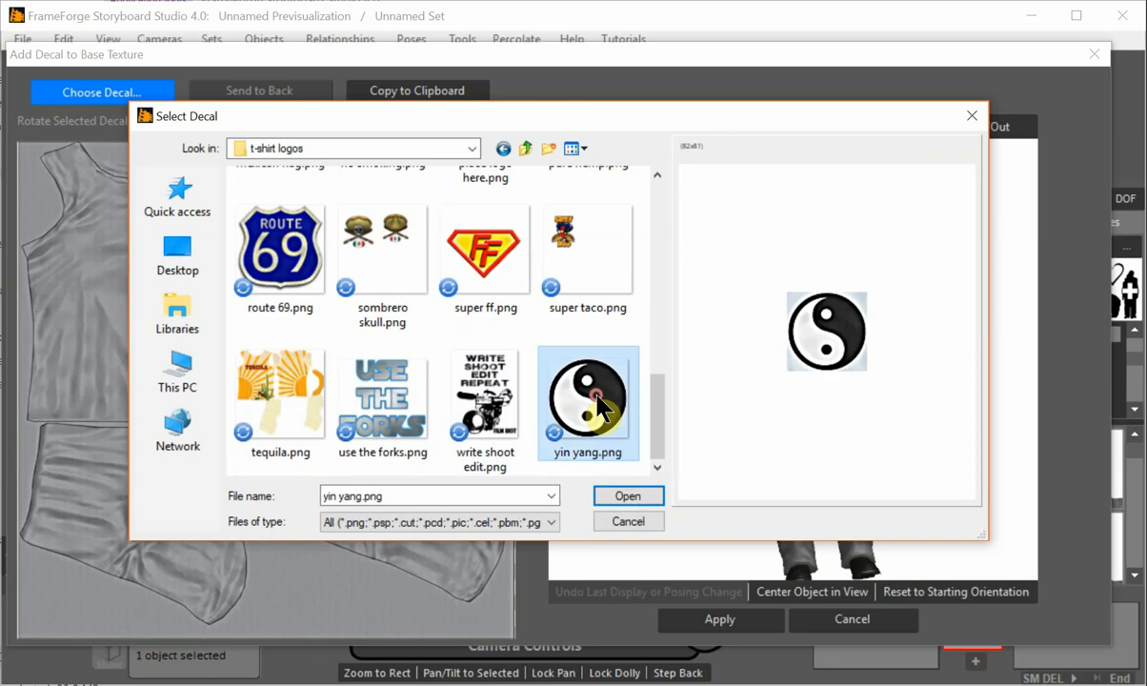
Step: Add the yin yang decal and move and enlarge it to sit centred on the shirt's chest
click(629, 496)
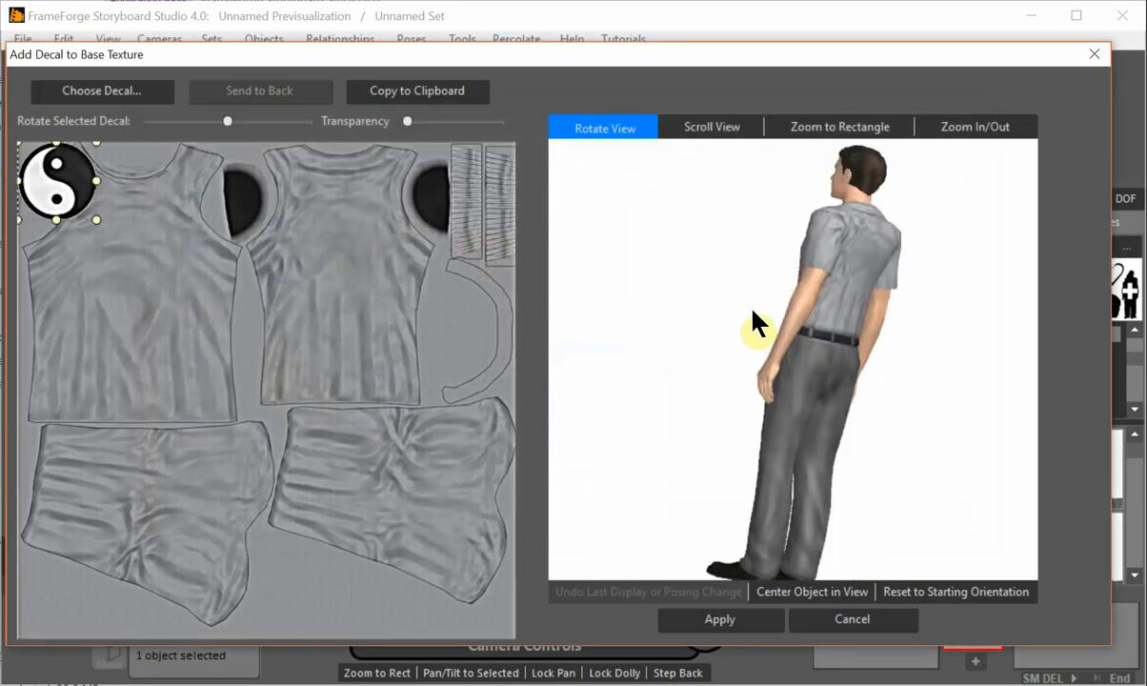
drag(758, 327, 906, 372)
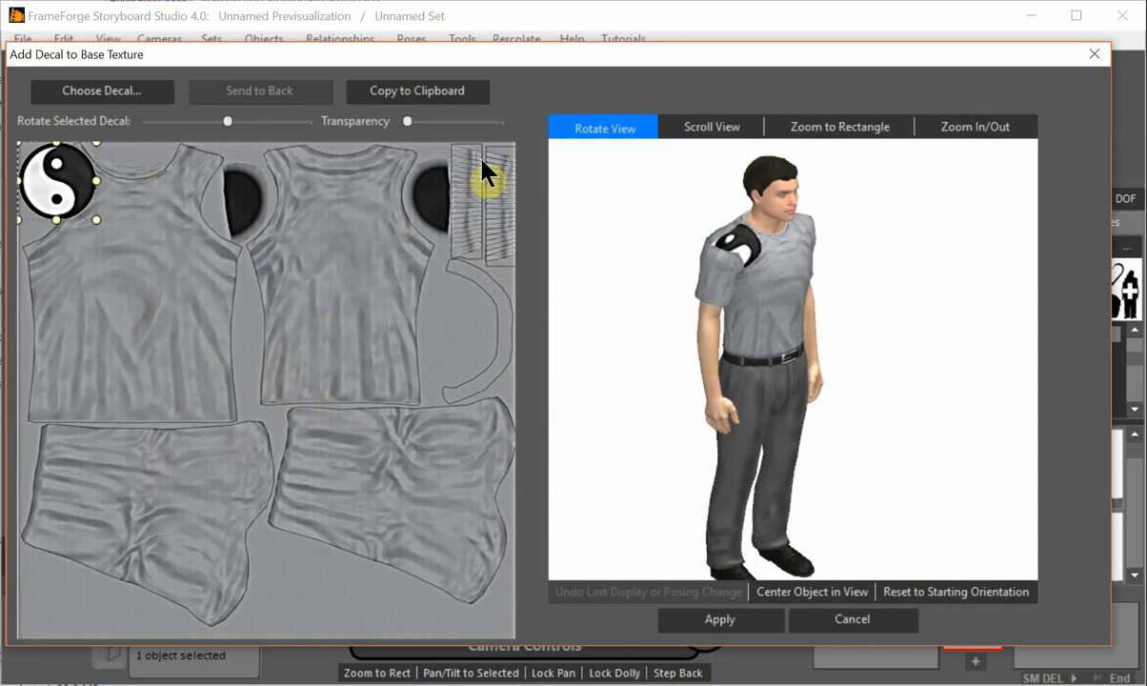
drag(57, 181, 86, 225)
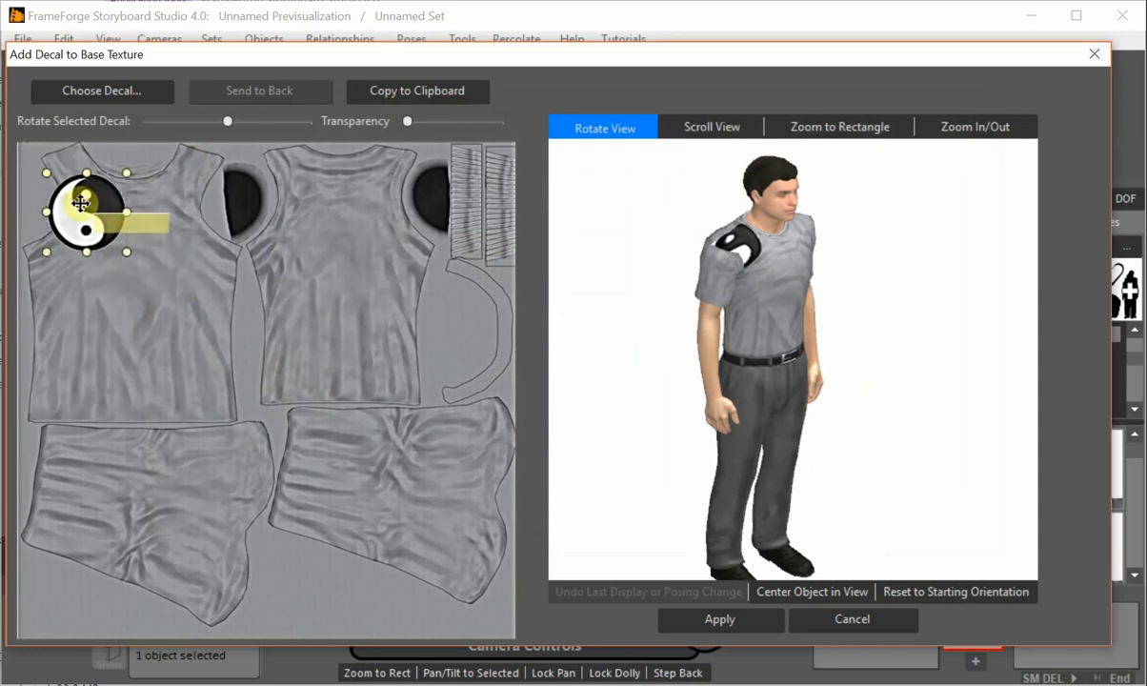
drag(86, 208, 134, 263)
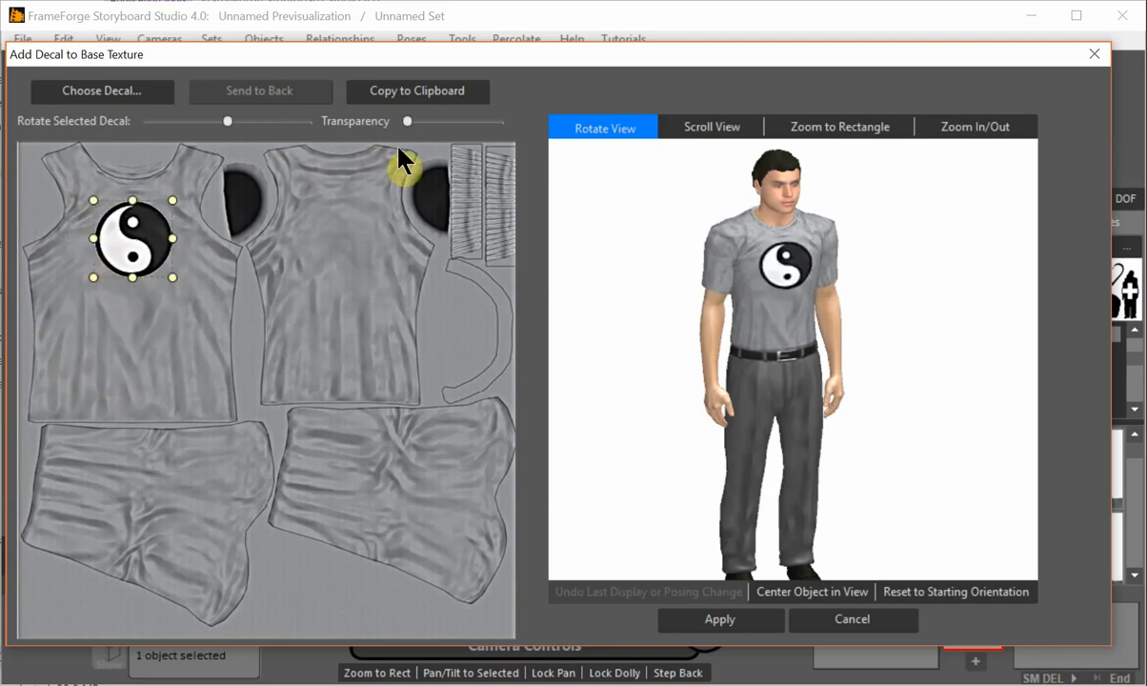
Step: Make the yin yang logo semi-transparent and settle it at a gentle rotation angle
drag(407, 122, 439, 122)
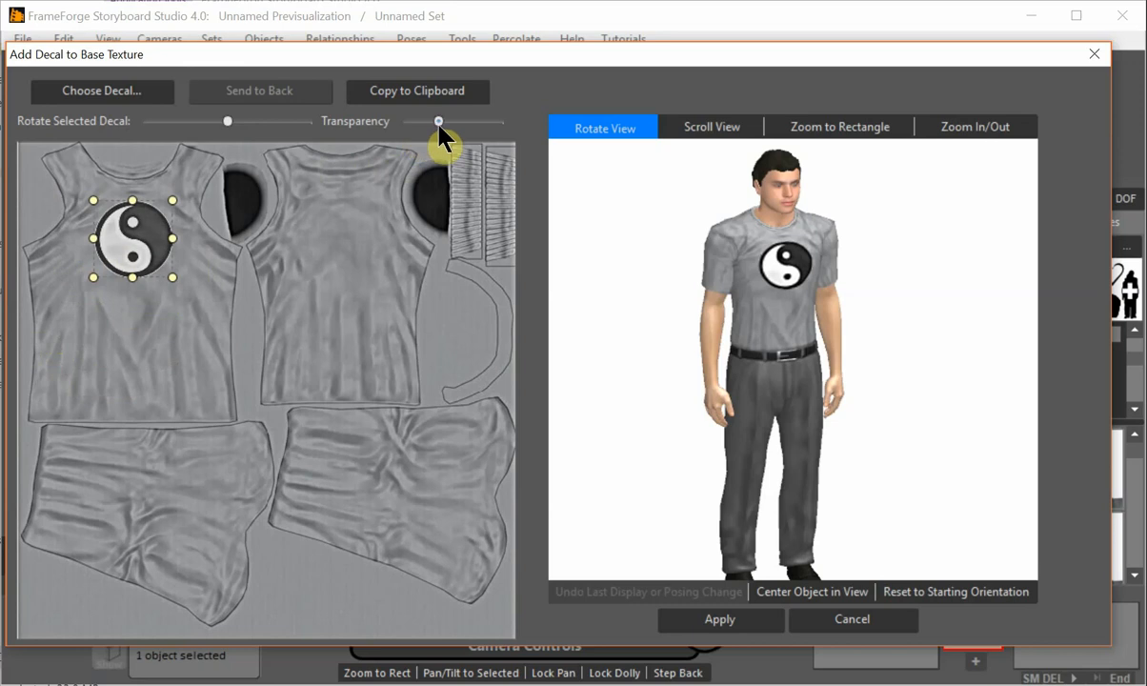
drag(438, 122, 469, 122)
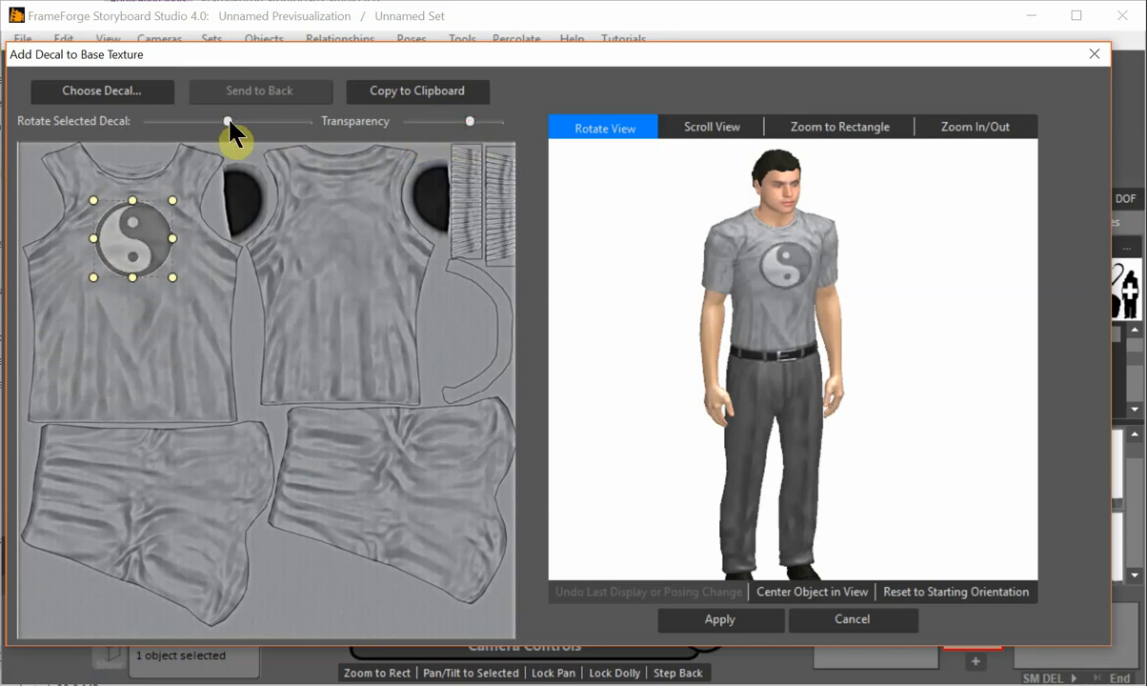
drag(228, 122, 295, 122)
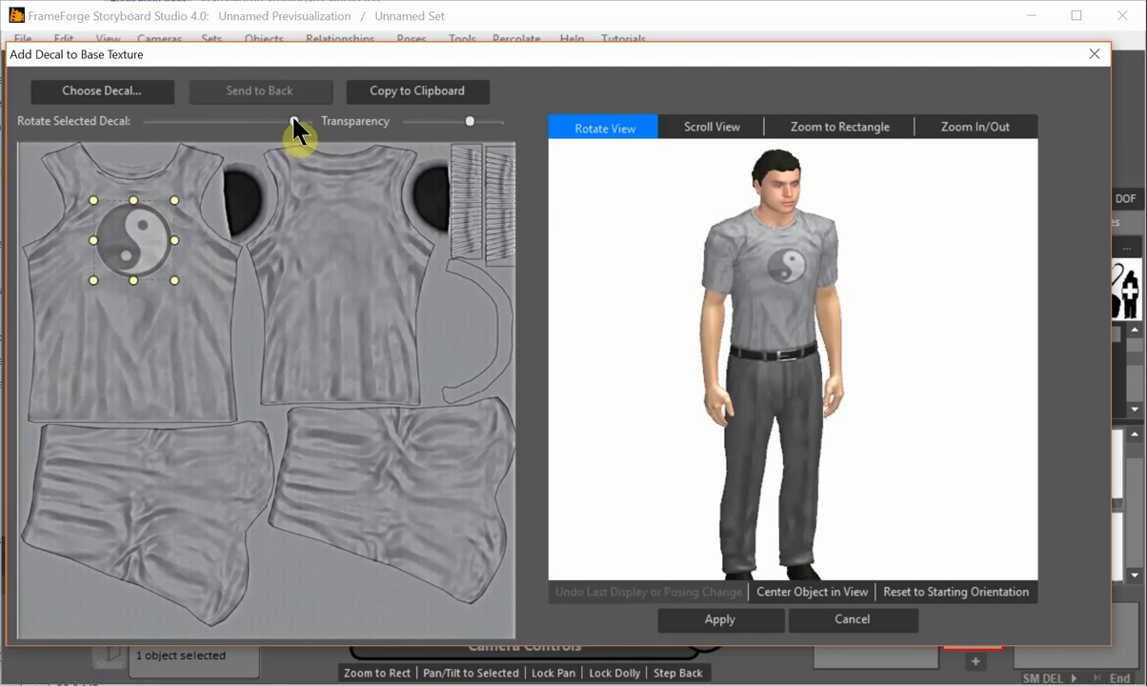
drag(290, 122, 145, 122)
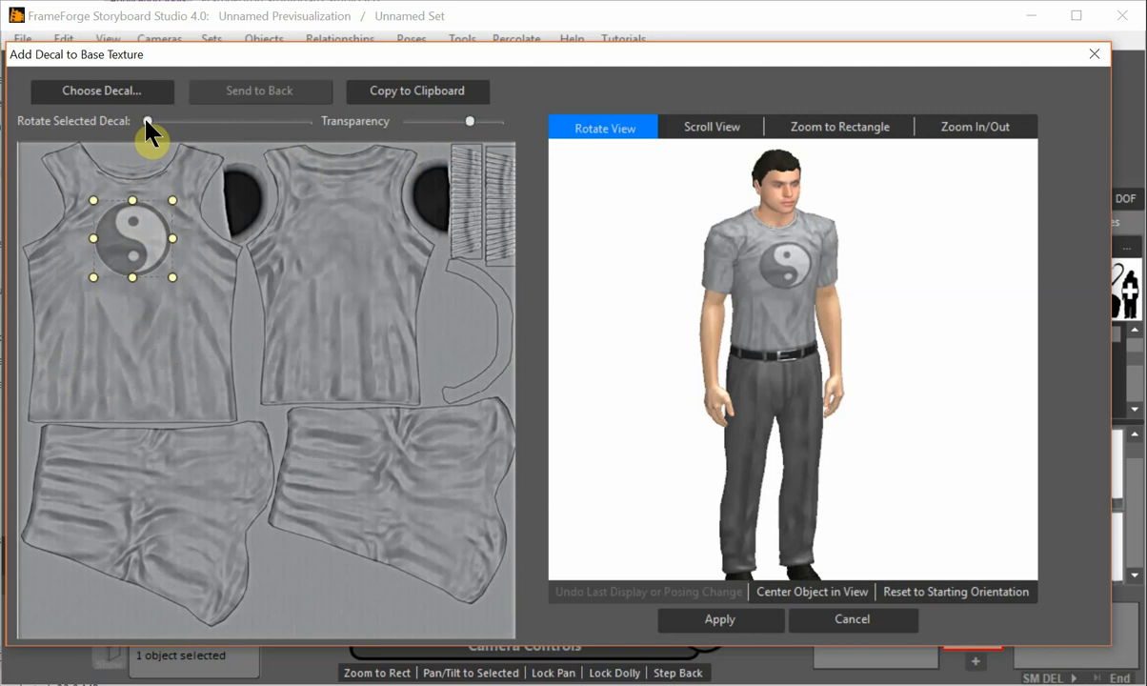
drag(149, 122, 259, 122)
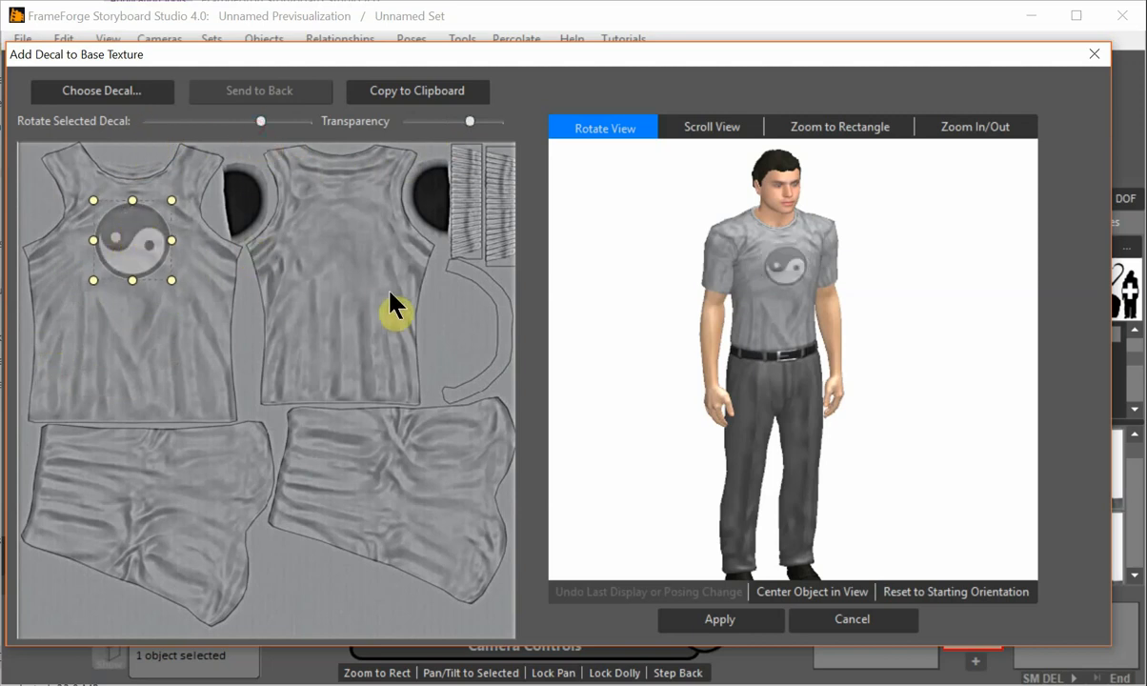
mouse_move(632, 532)
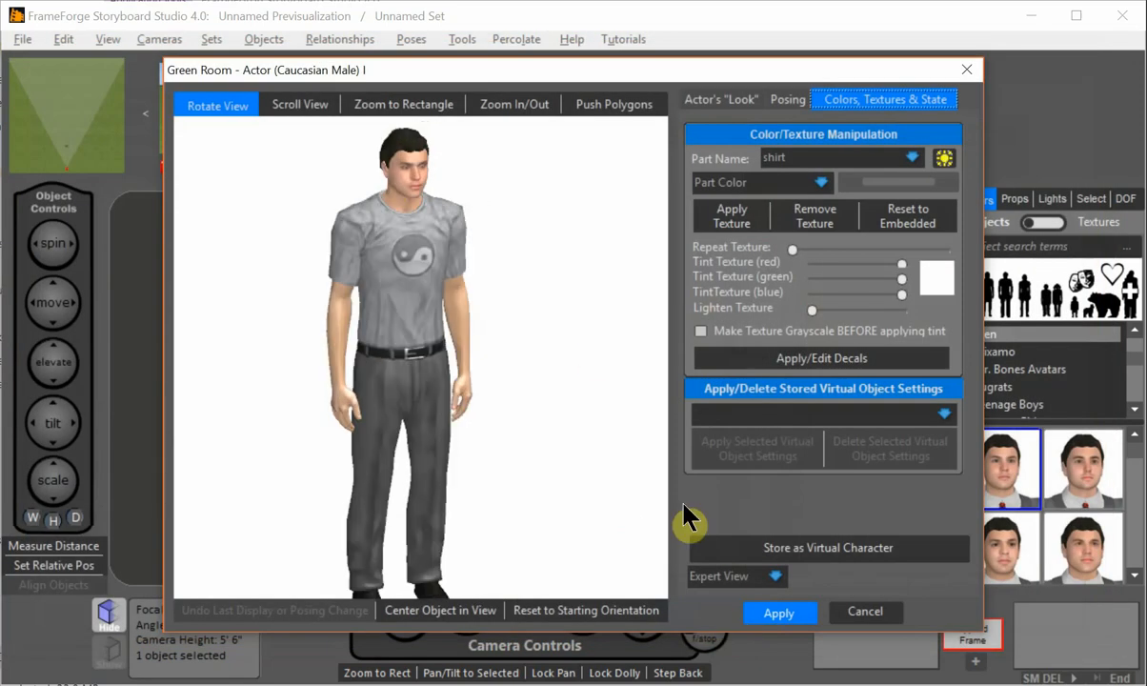
mouse_move(591, 358)
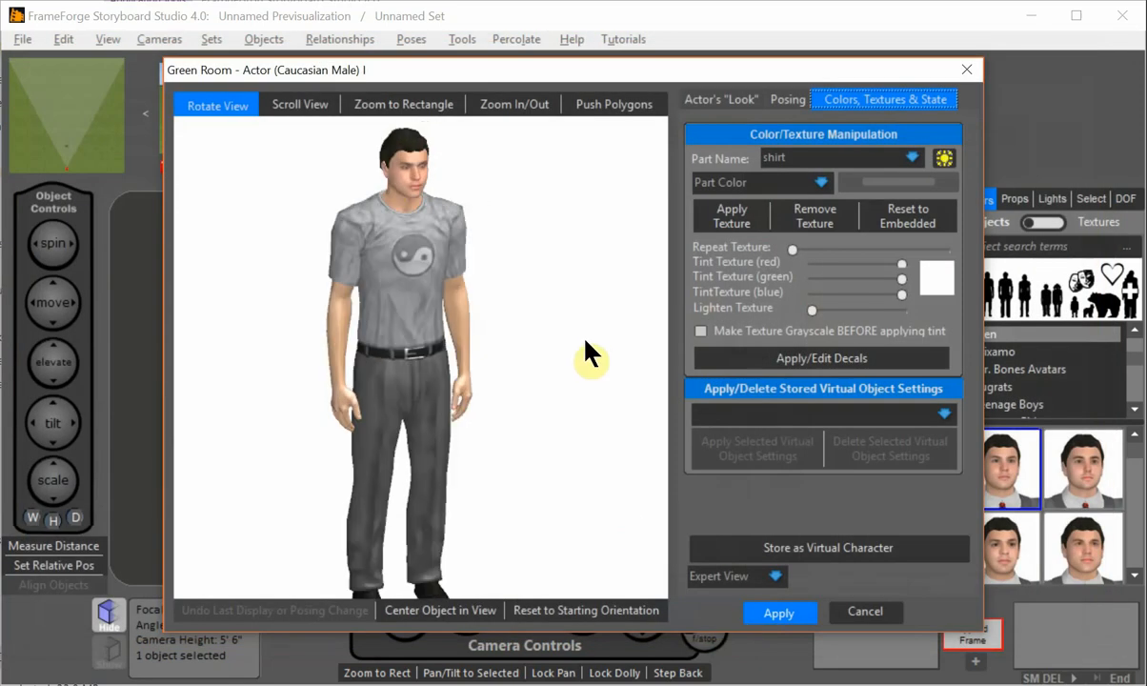
mouse_move(427, 175)
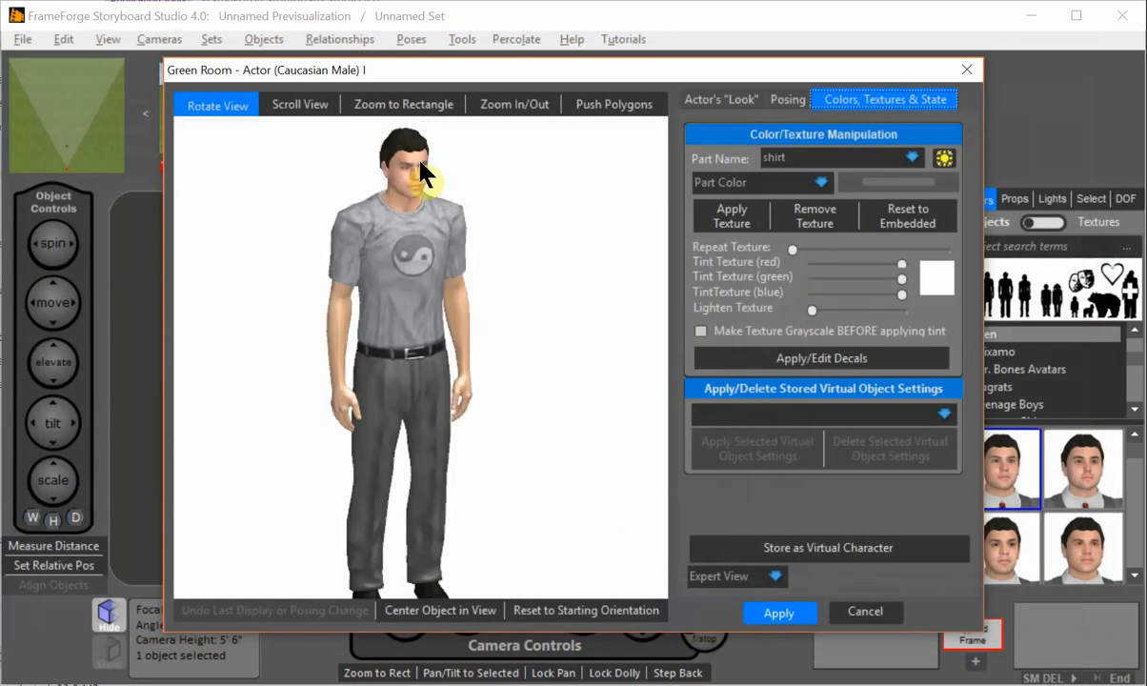
Step: Select the actor's face as the part and bring up its decal editor
click(404, 167)
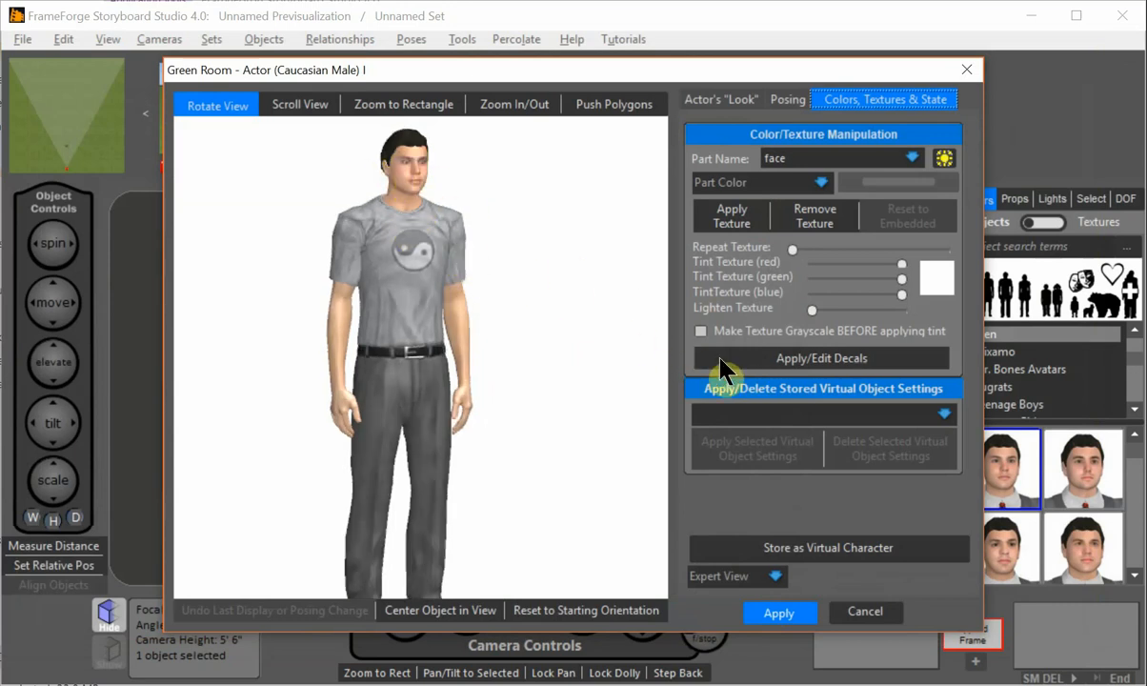
click(777, 614)
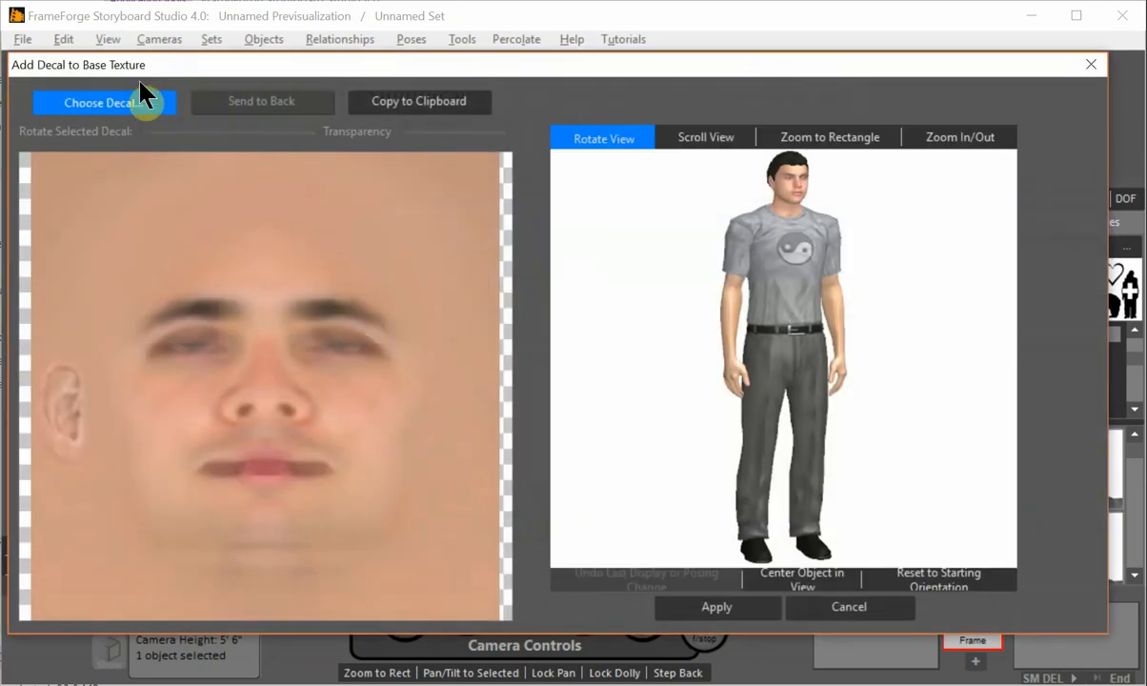
Step: Navigate up to decals > facial hair and add goatee (black).png to the face
click(99, 103)
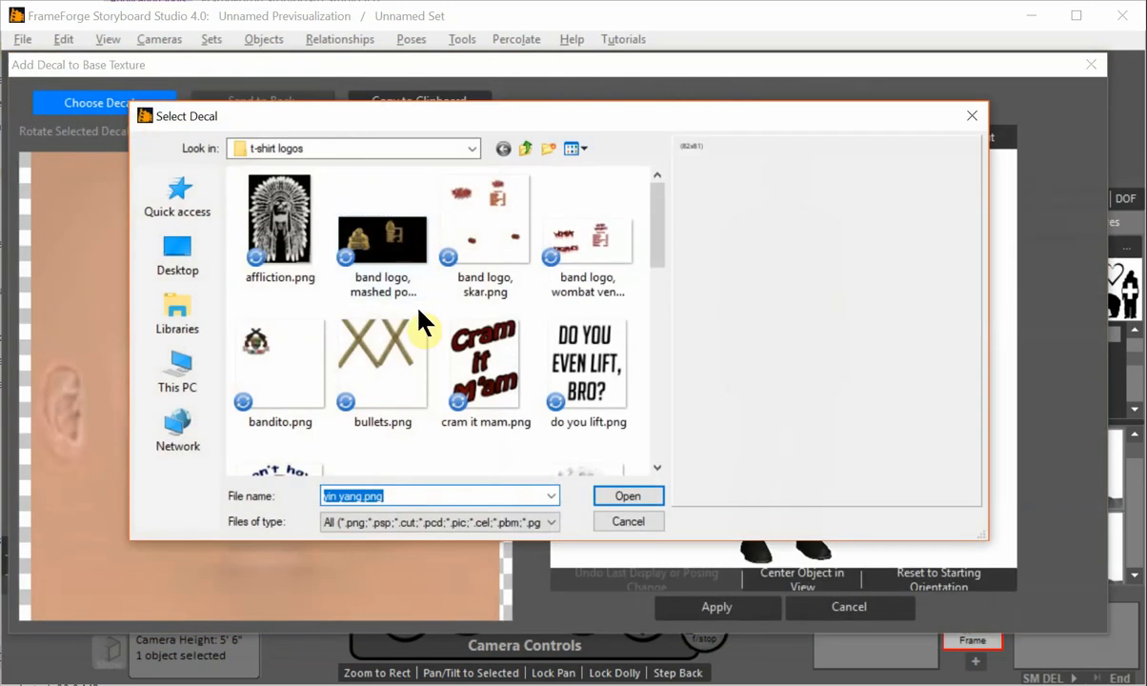
click(526, 148)
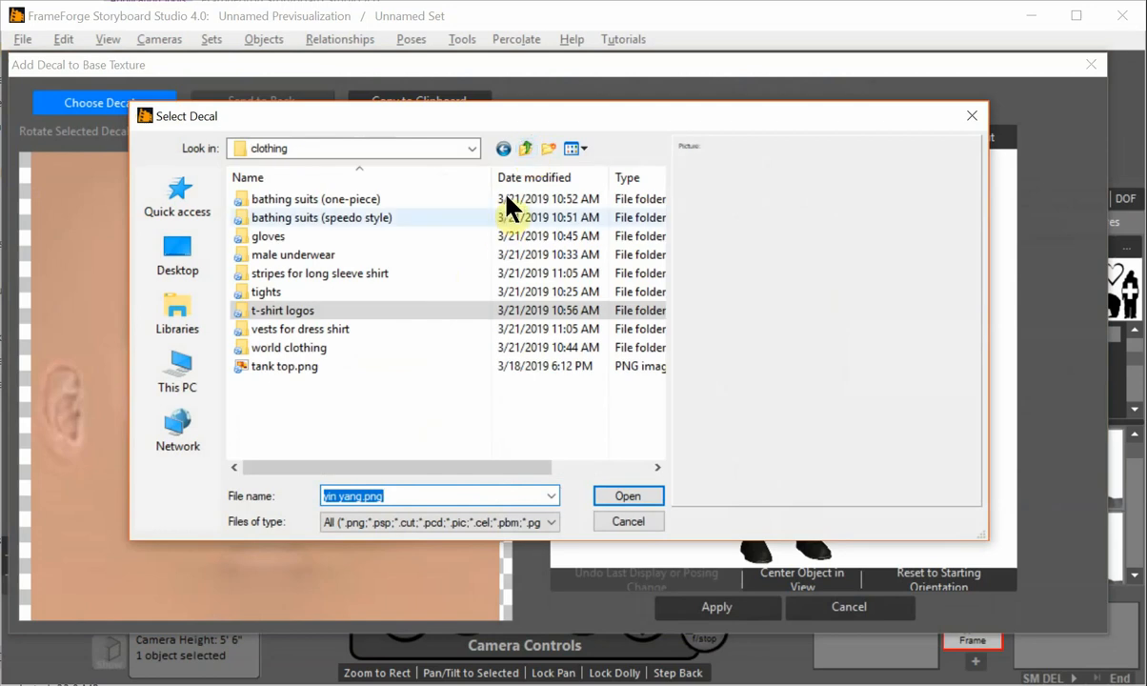
click(526, 149)
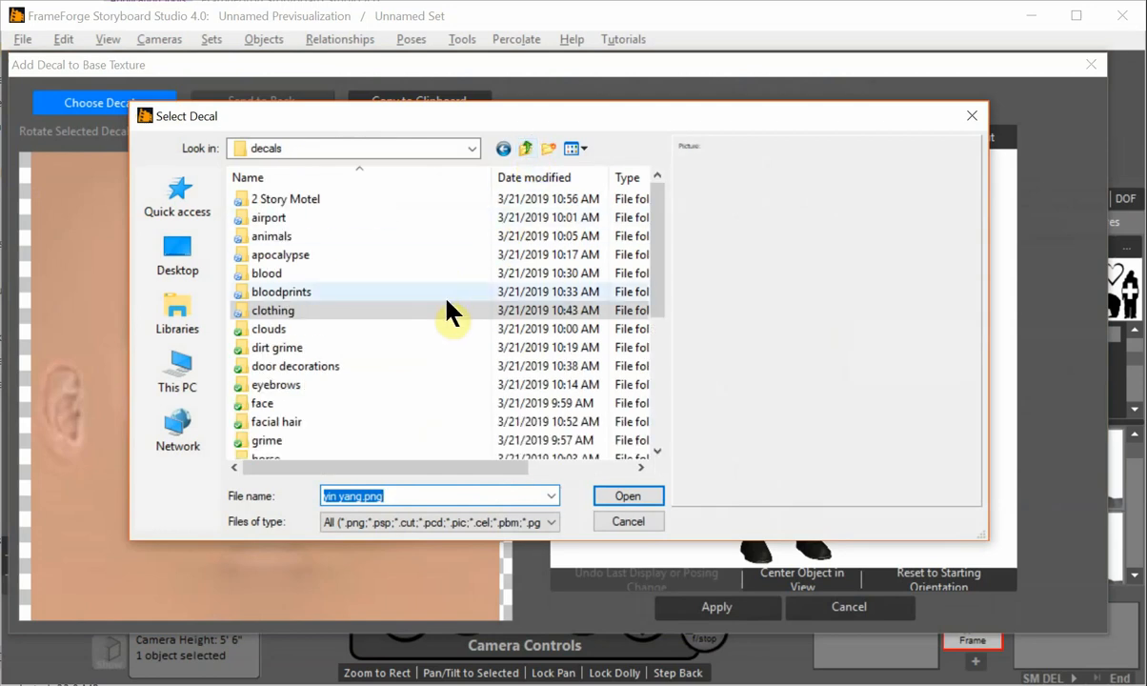
scroll(down, 3)
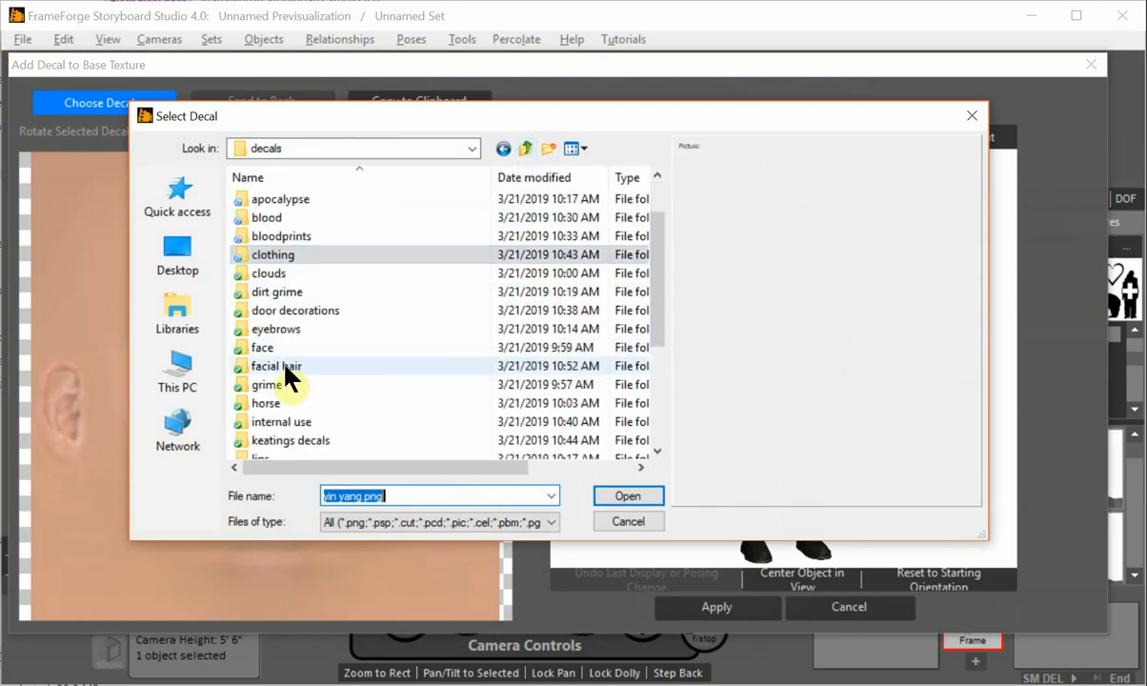
double_click(276, 366)
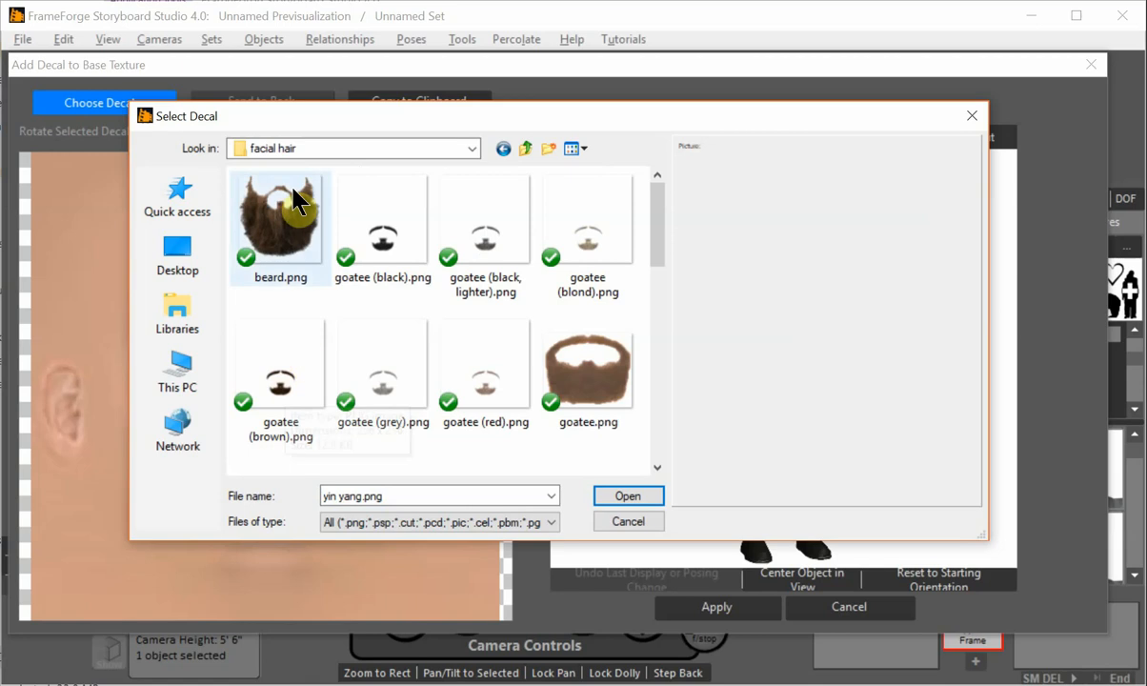
mouse_move(457, 416)
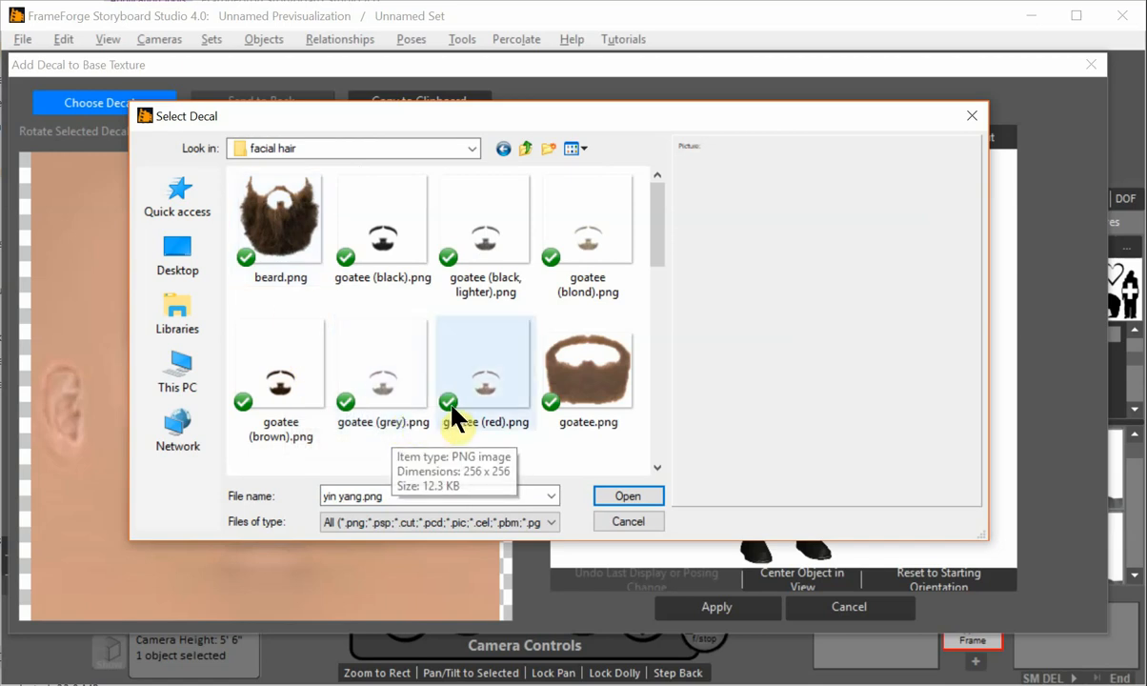
click(381, 220)
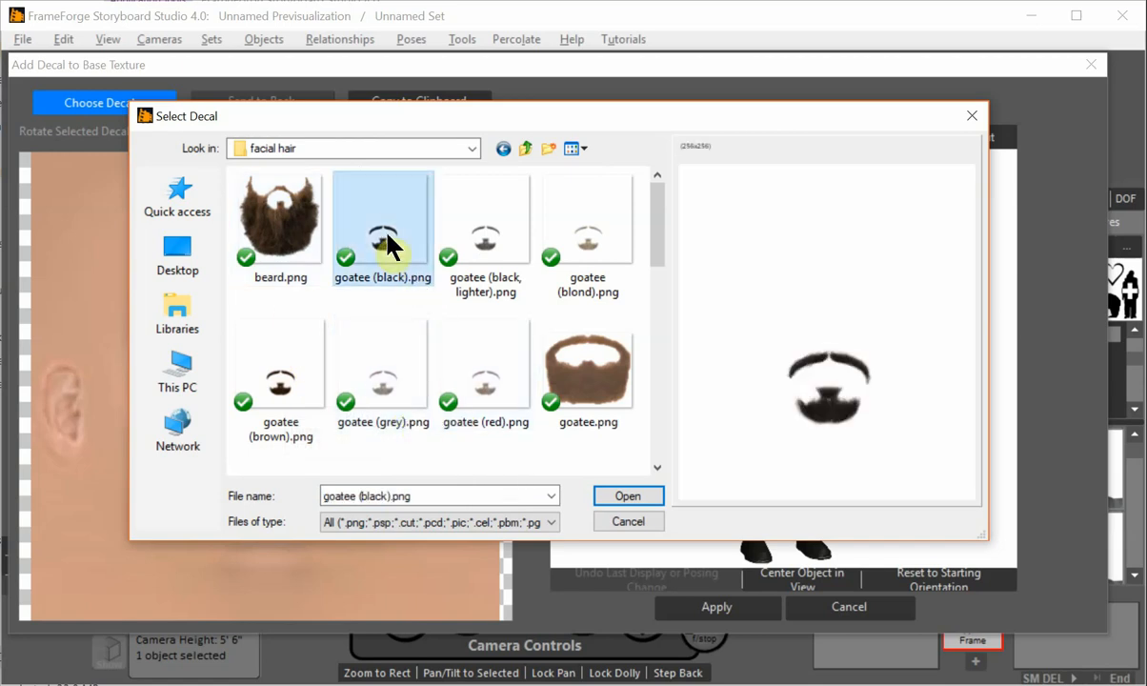
mouse_move(397, 239)
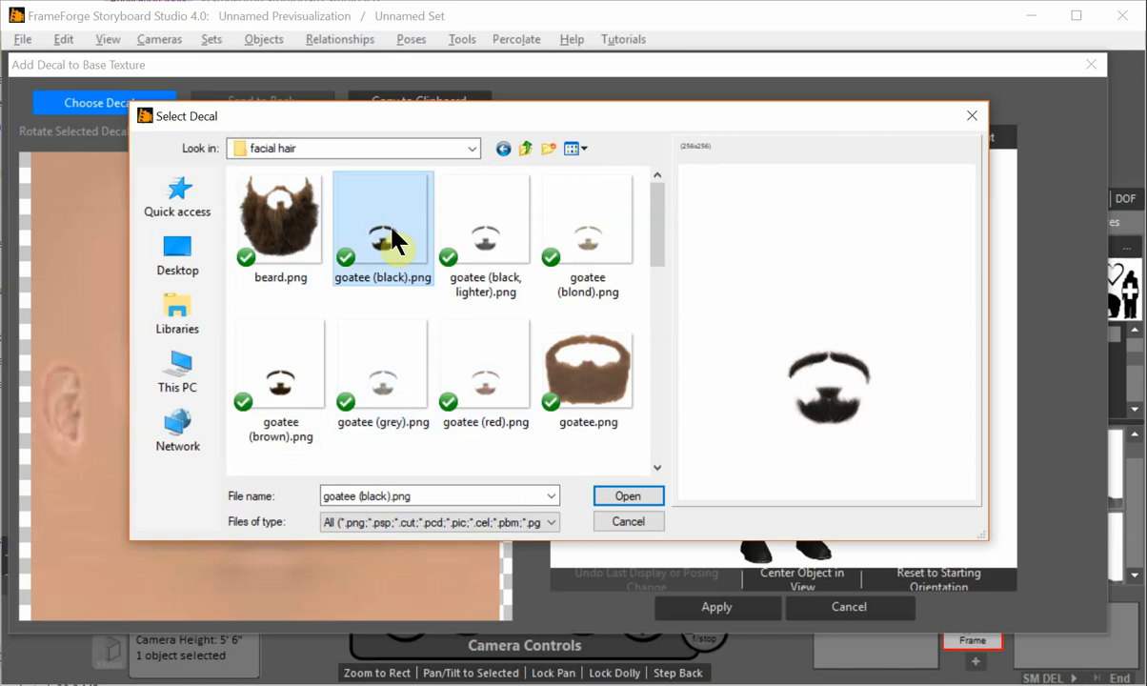
click(628, 495)
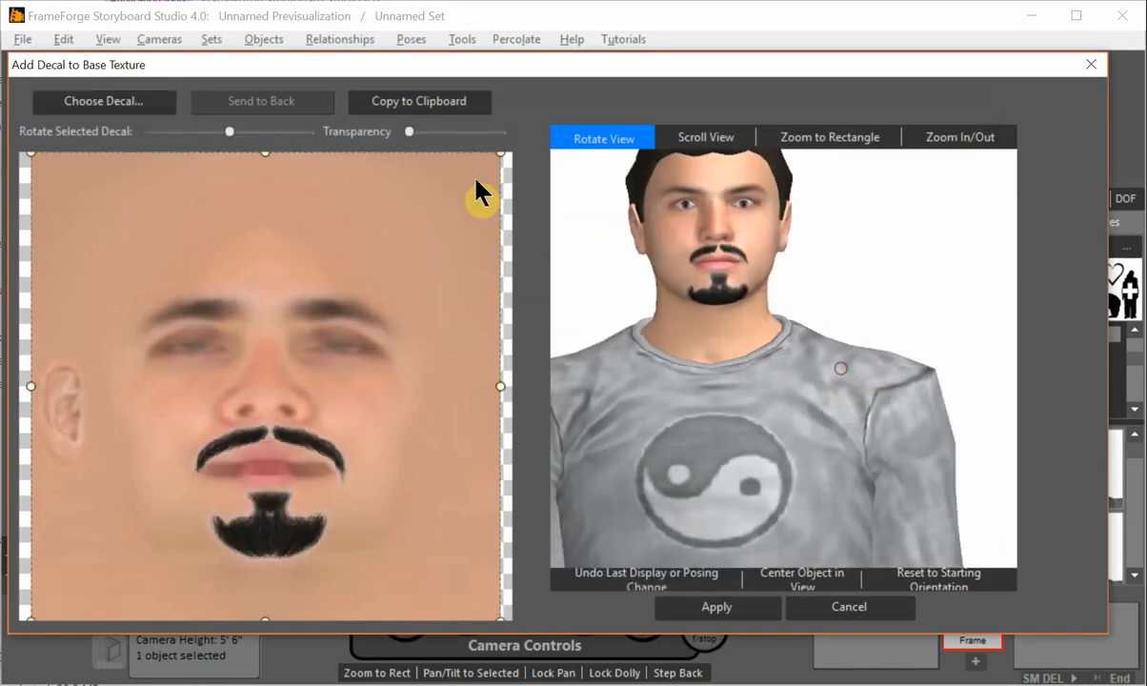
Step: Nudge the goatee slightly more transparent and return to the decal file chooser
drag(410, 132, 423, 131)
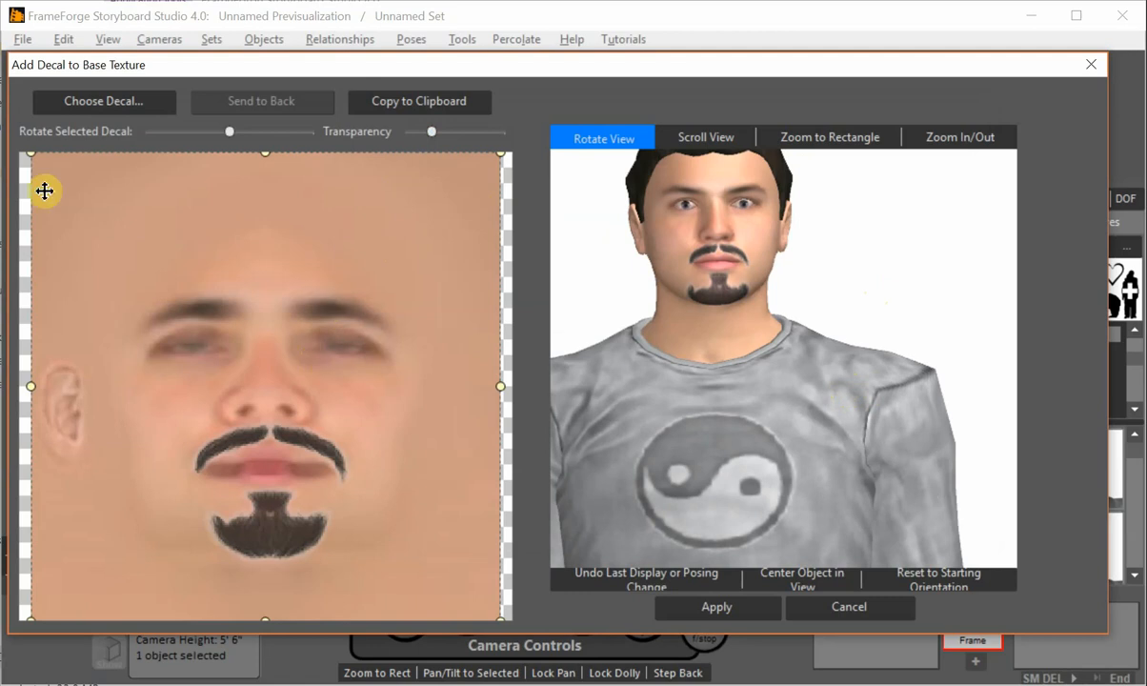
click(103, 102)
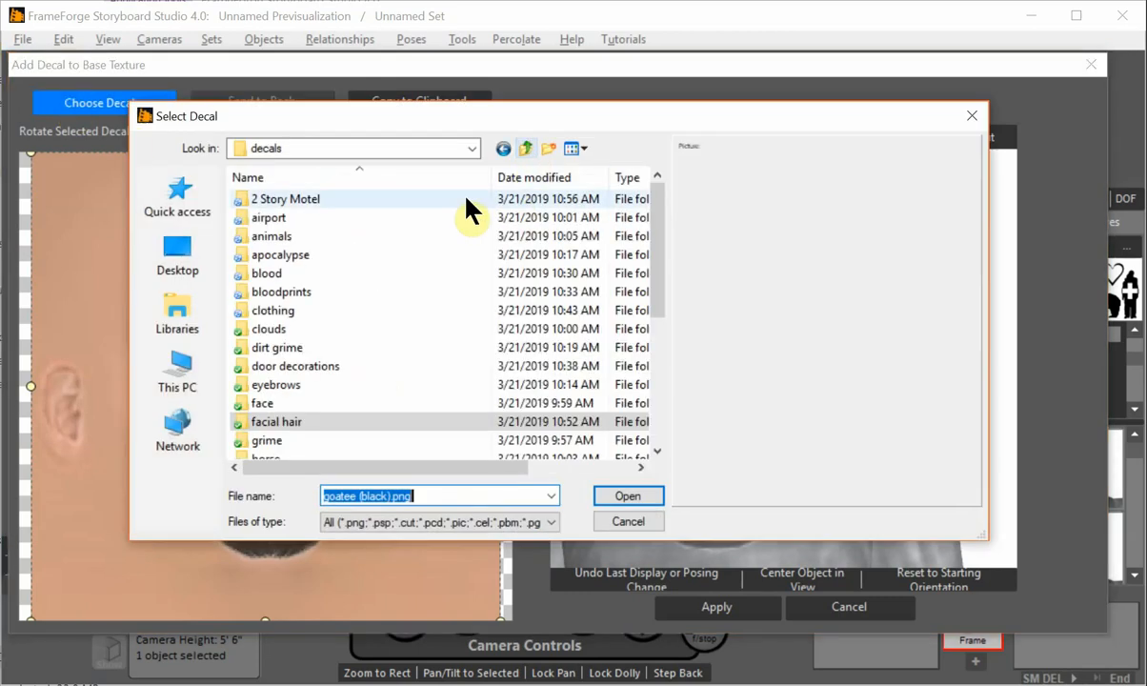
Step: From the scars folder, add stitched scar.png to the face texture
scroll(down, 3)
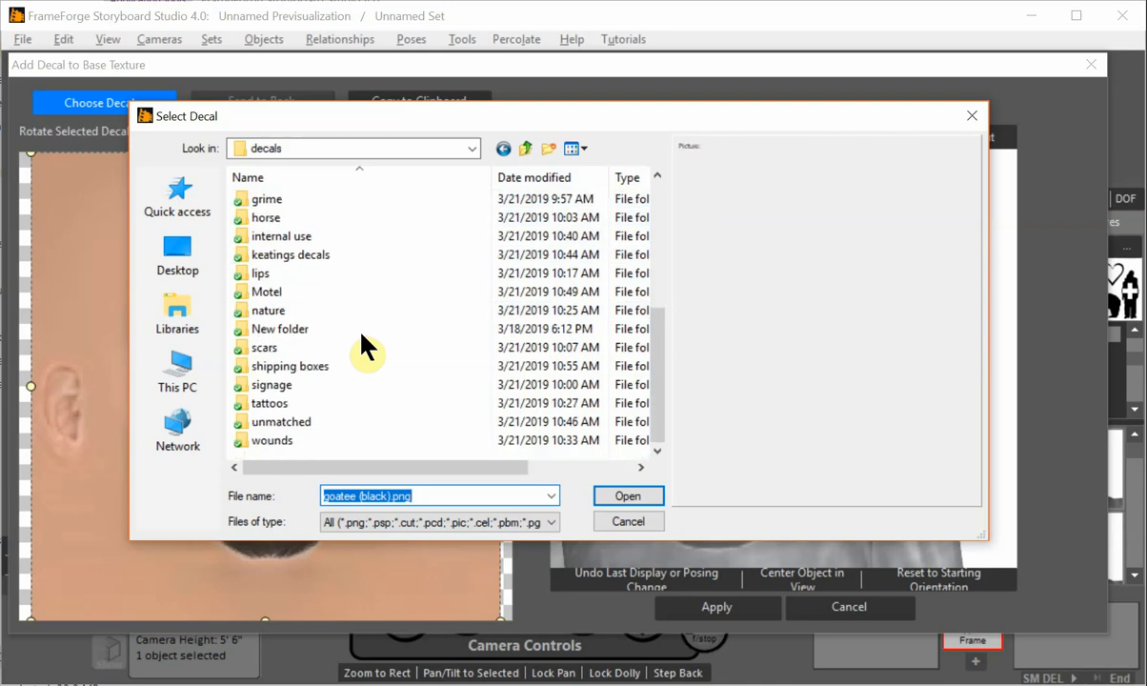
double_click(263, 347)
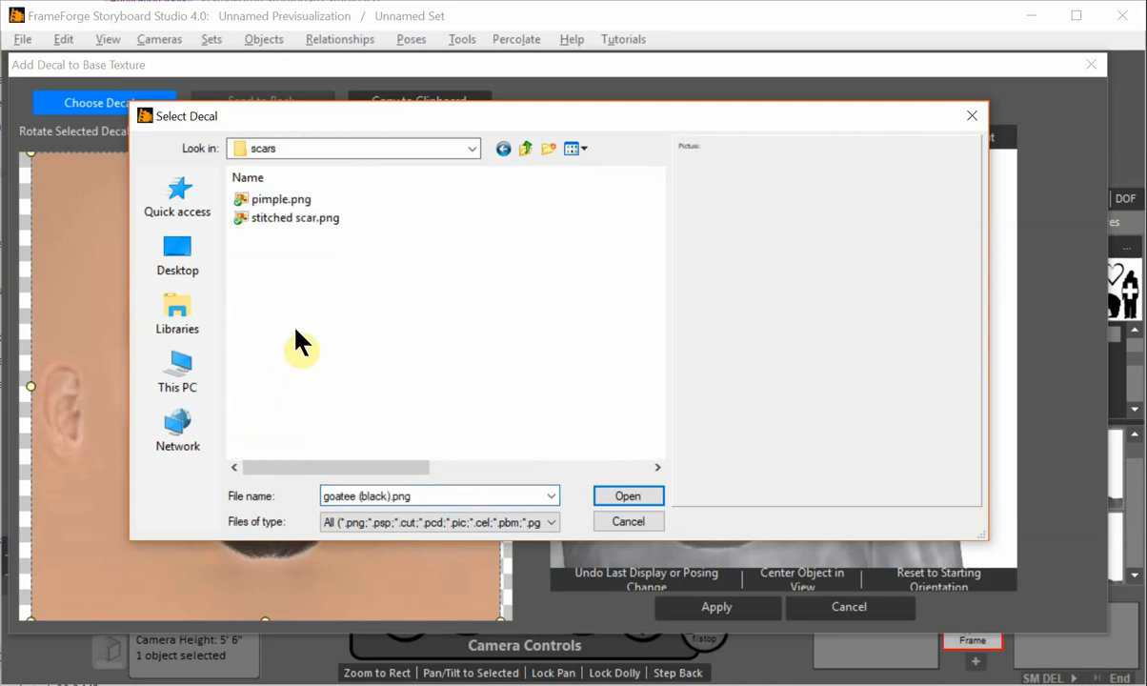
click(293, 217)
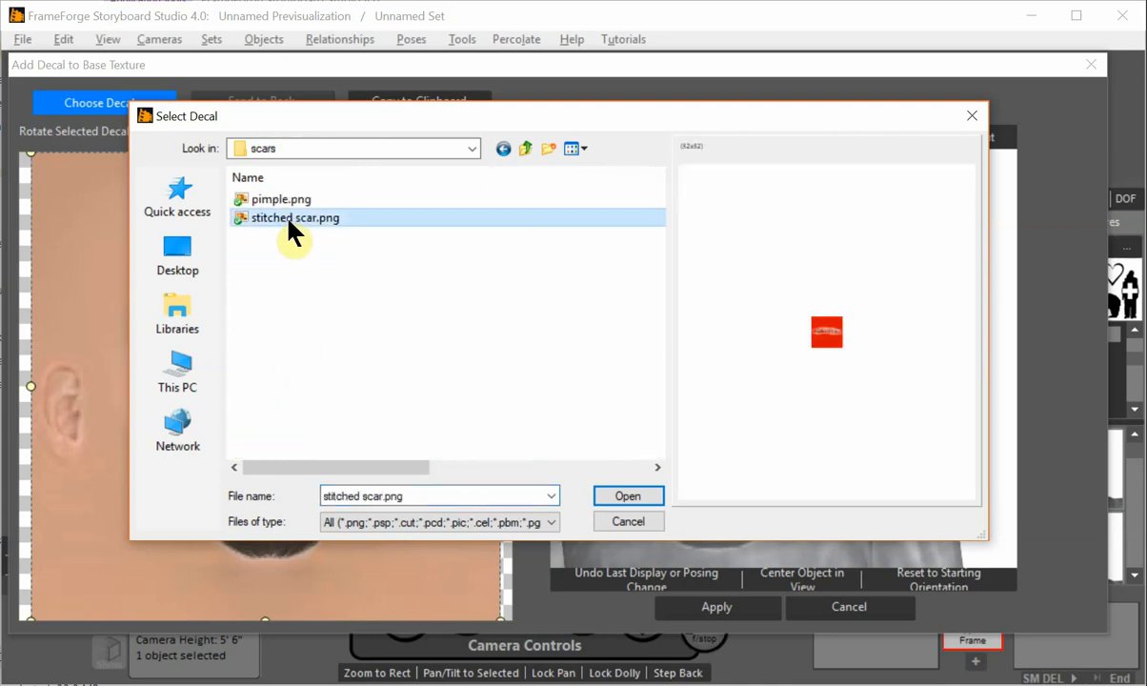
click(627, 495)
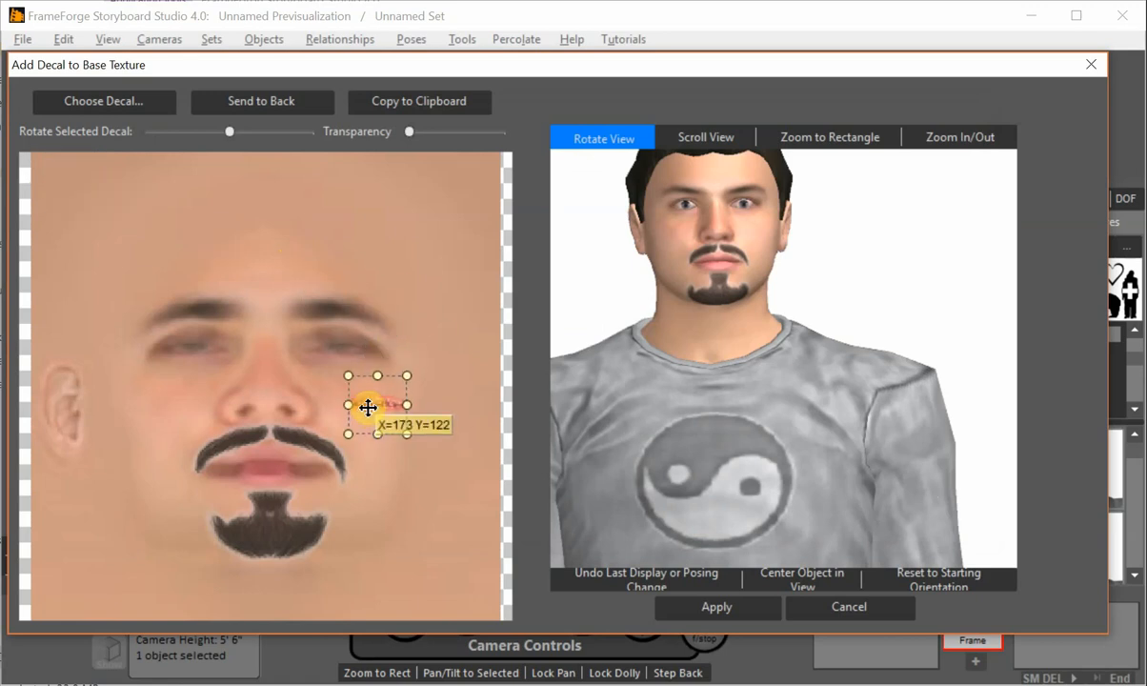
Step: Move the stitched scar onto the right cheek, rotate it diagonally, enlarge it and fade it partly transparent
drag(378, 408, 395, 374)
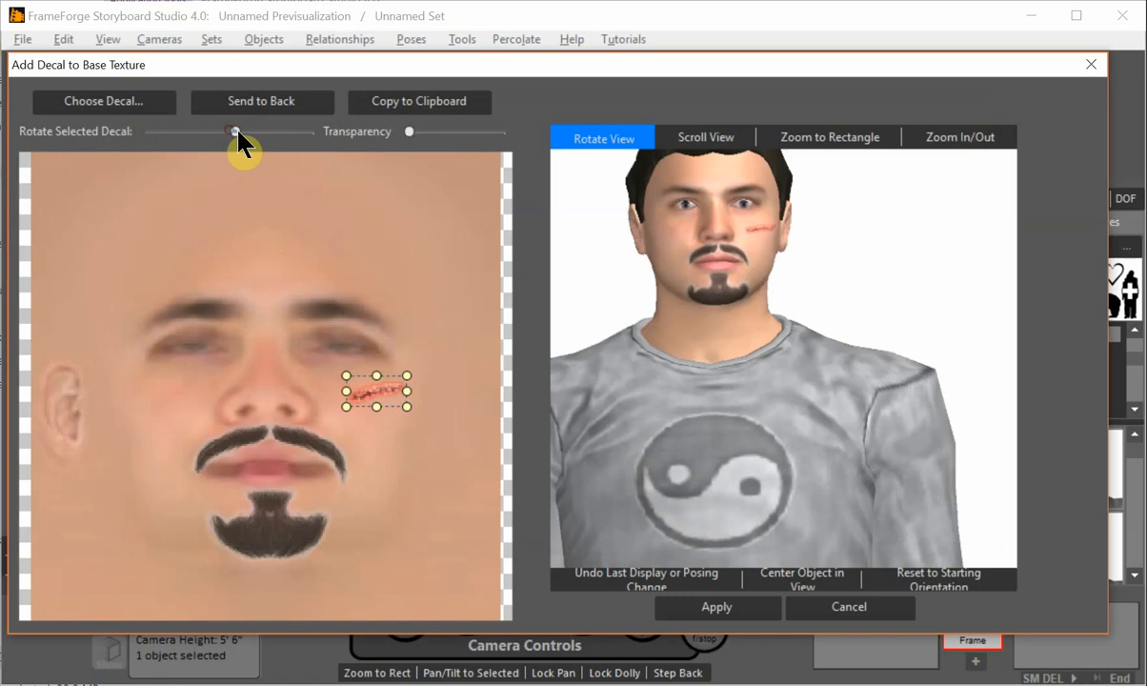
drag(236, 130, 252, 129)
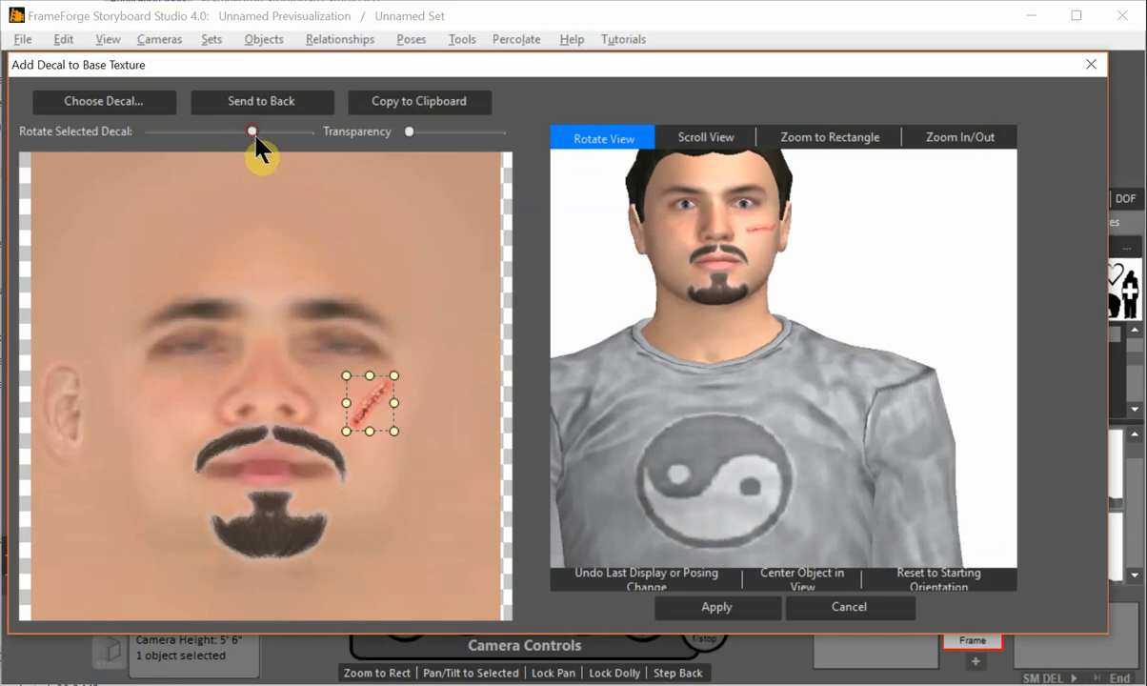
drag(393, 373, 417, 360)
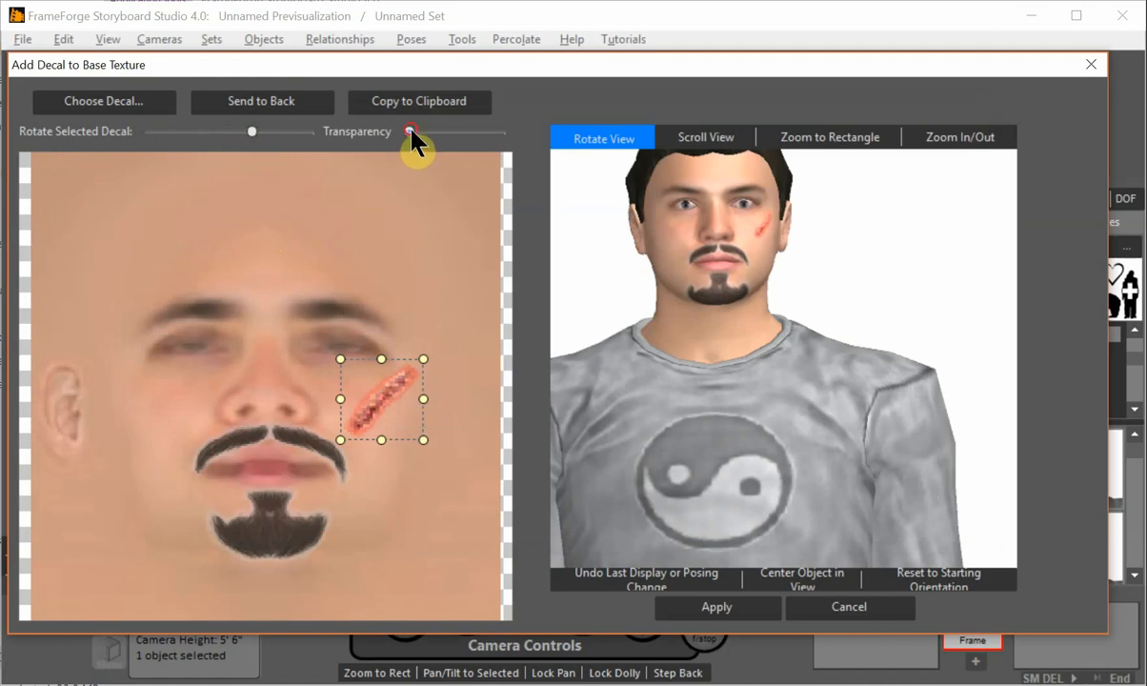
drag(410, 131, 435, 132)
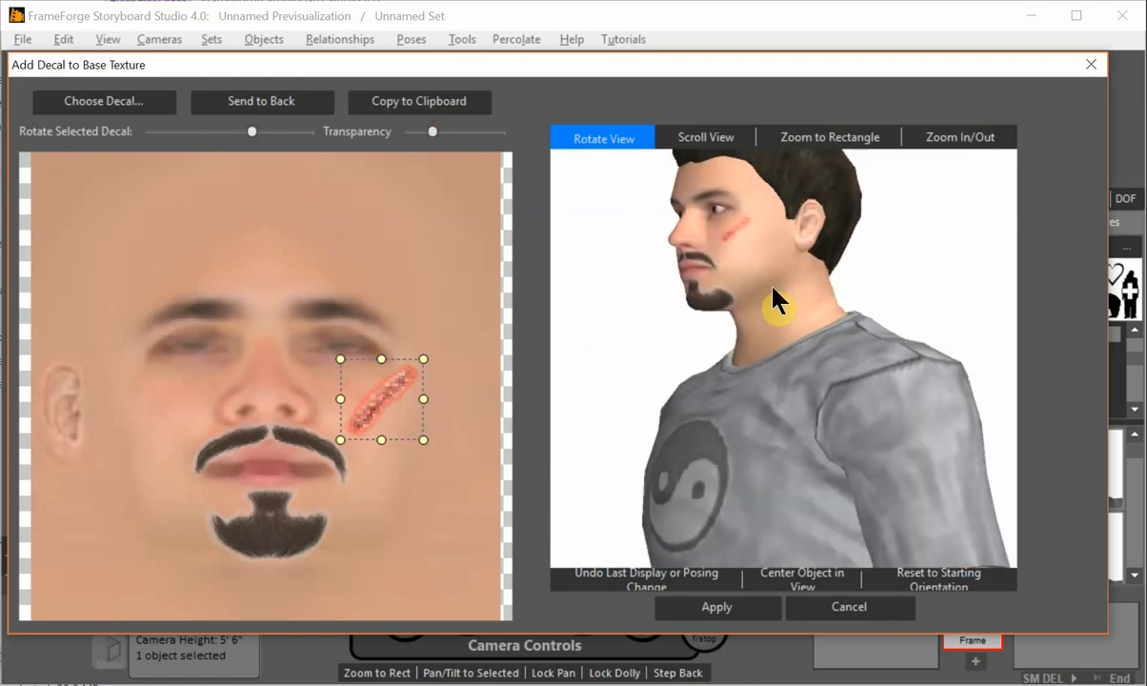
drag(778, 301, 747, 248)
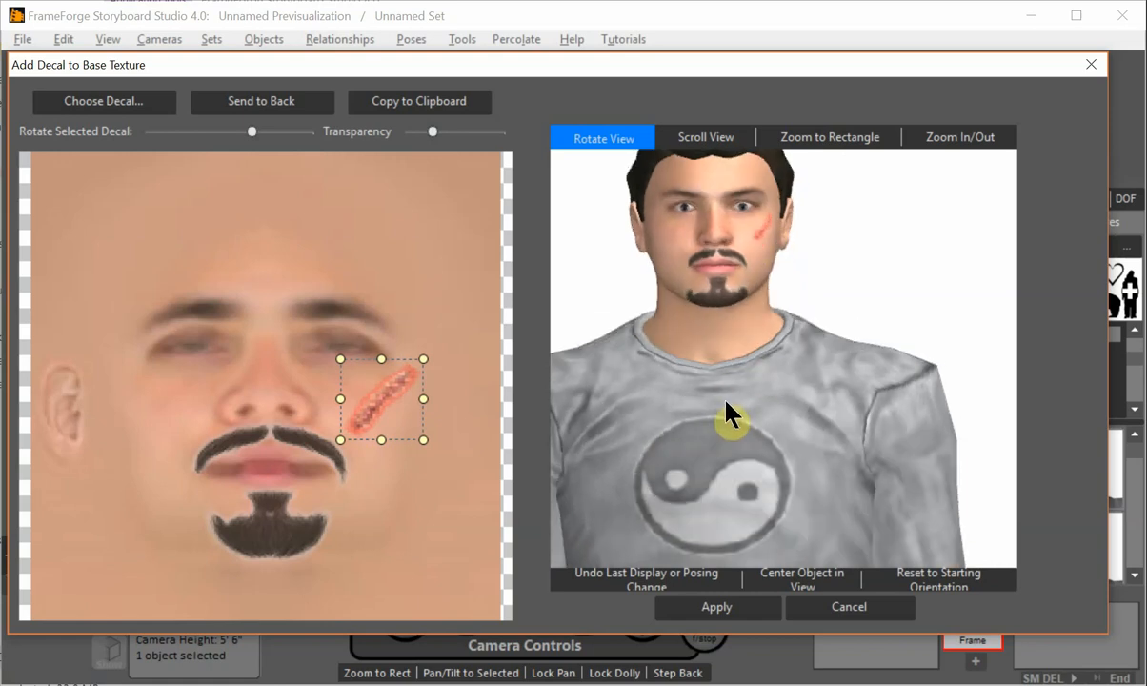
Step: Apply the goatee and scar decals to the face texture, returning to the actor editor
click(716, 608)
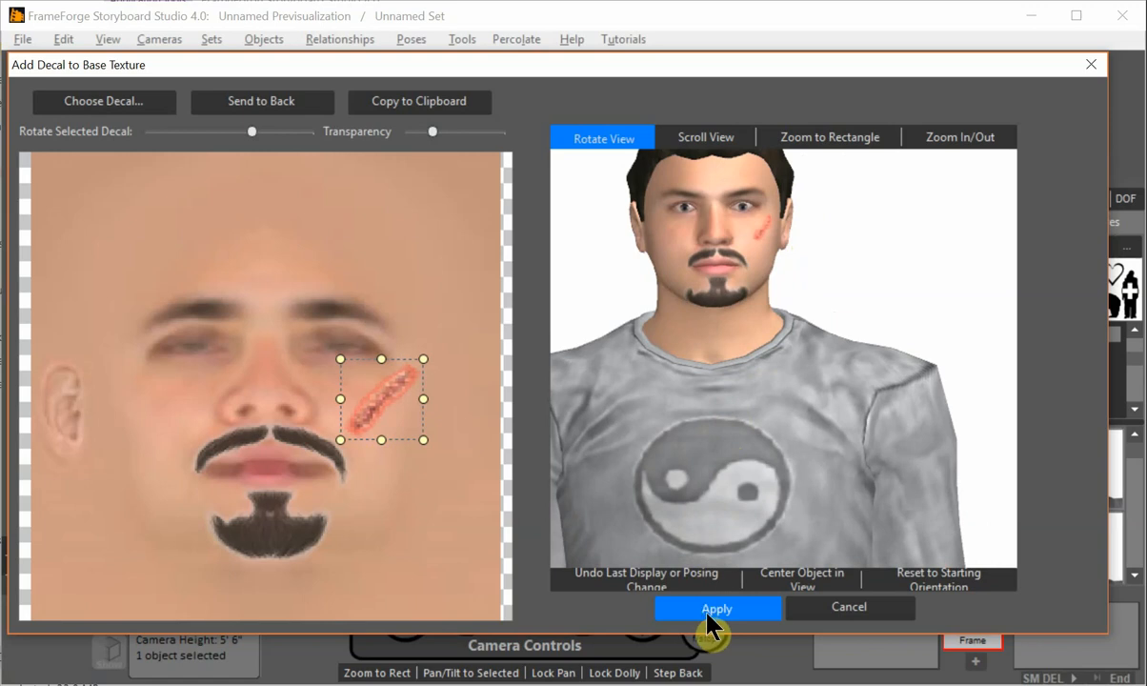
click(716, 608)
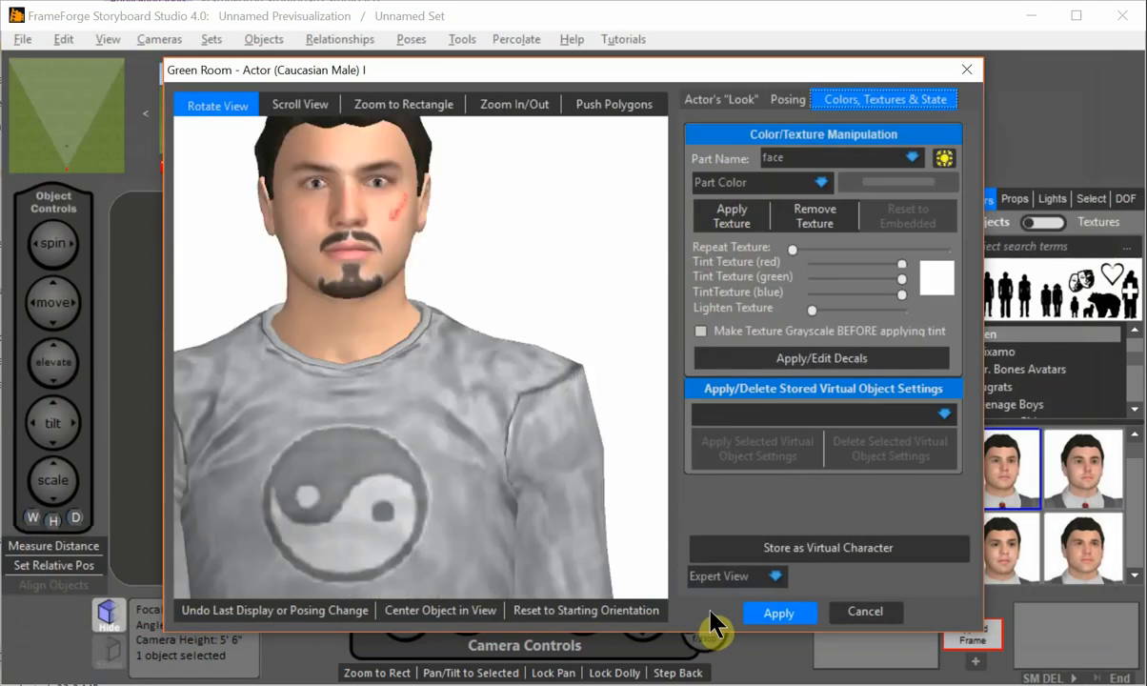